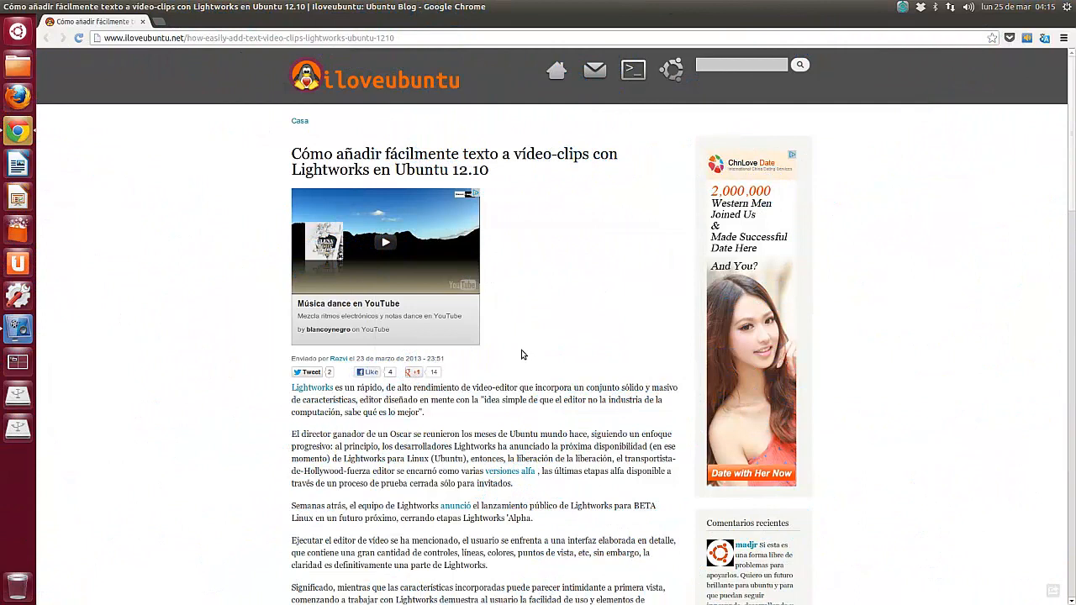
{"action": "mouse_move", "coordinate": [529, 291]}
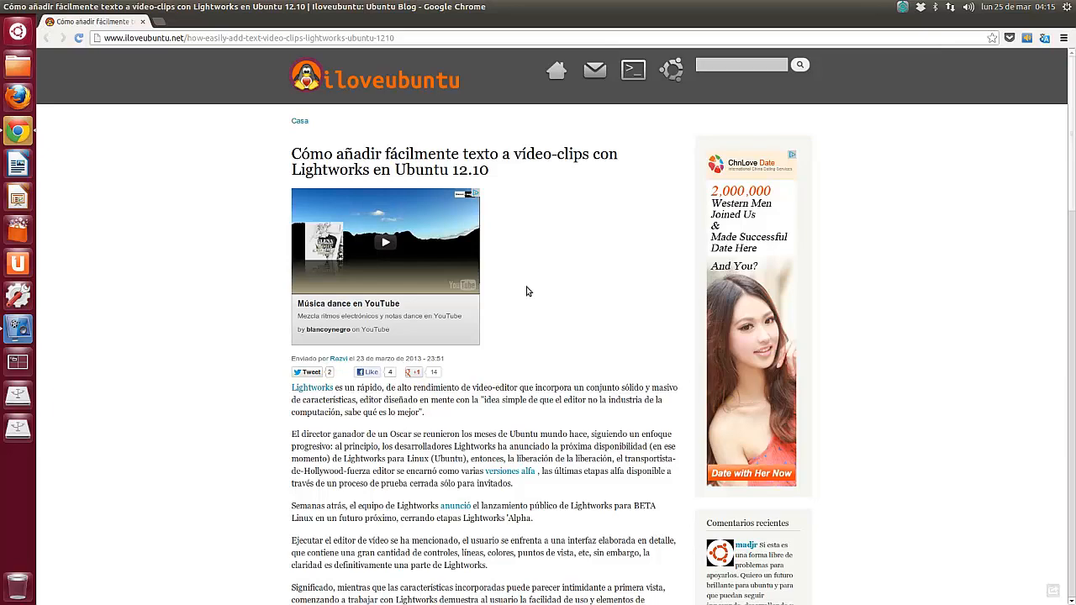
Scroll the iloveubuntu Lightworks article down to the embedded 'creating titles' YouTube video.
{"action": "scroll", "scroll_direction": "down", "scroll_amount": 3}
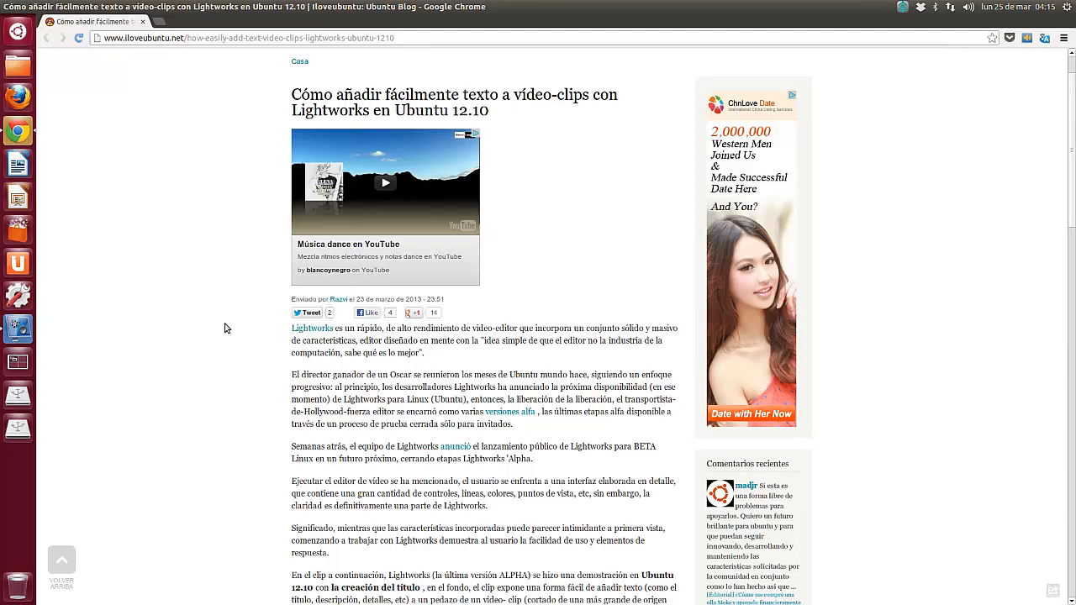
{"action": "mouse_move", "coordinate": [233, 328]}
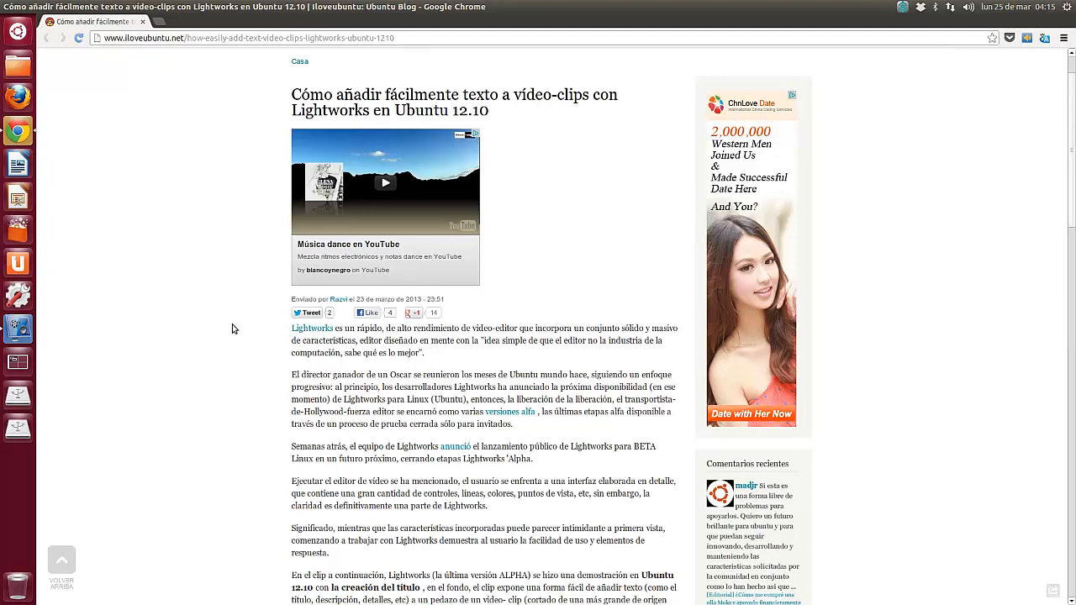
{"action": "mouse_move", "coordinate": [246, 323]}
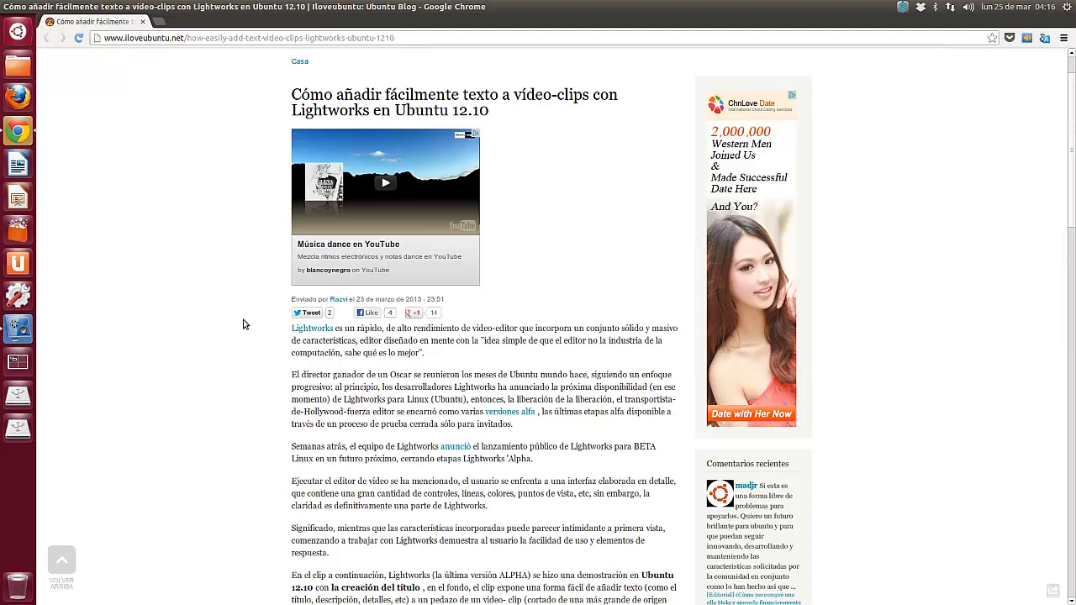
{"action": "scroll", "scroll_direction": "down", "scroll_amount": 3}
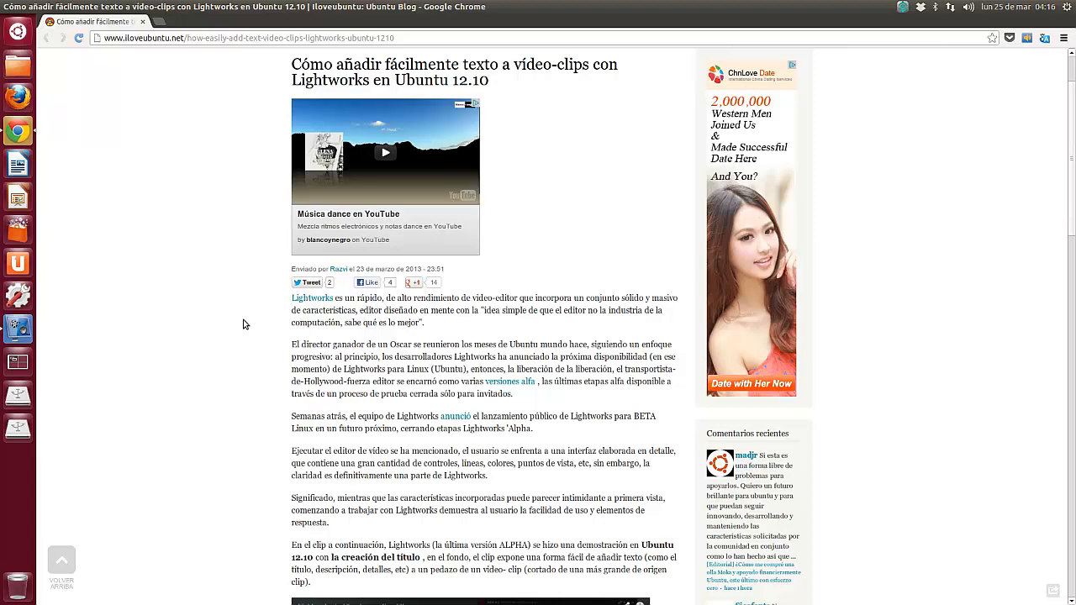
{"action": "mouse_move", "coordinate": [249, 329]}
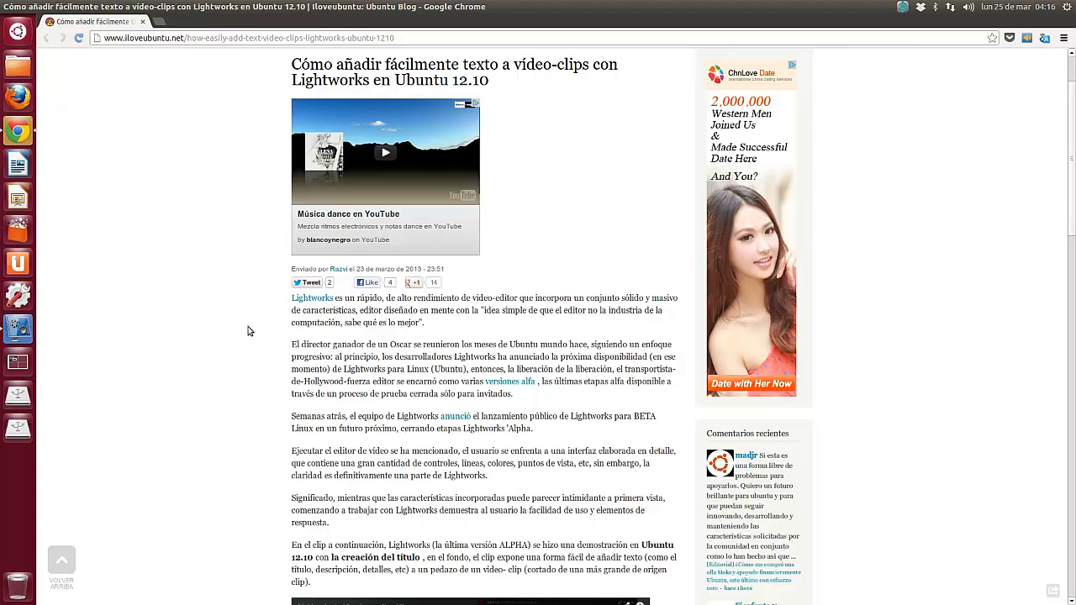
{"action": "scroll", "scroll_direction": "down", "scroll_amount": 3}
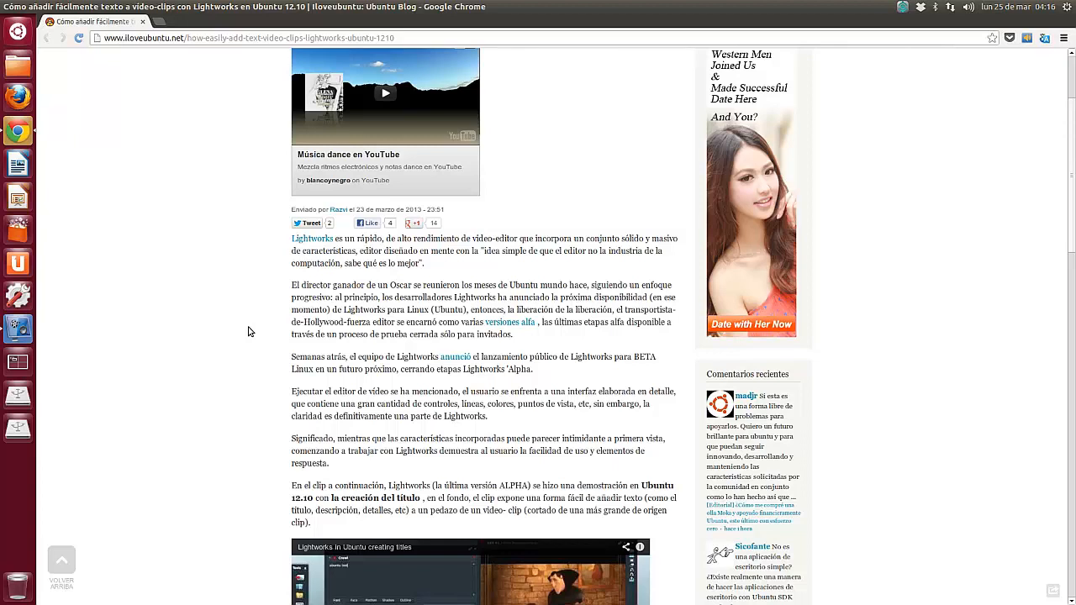
{"action": "mouse_move", "coordinate": [254, 336]}
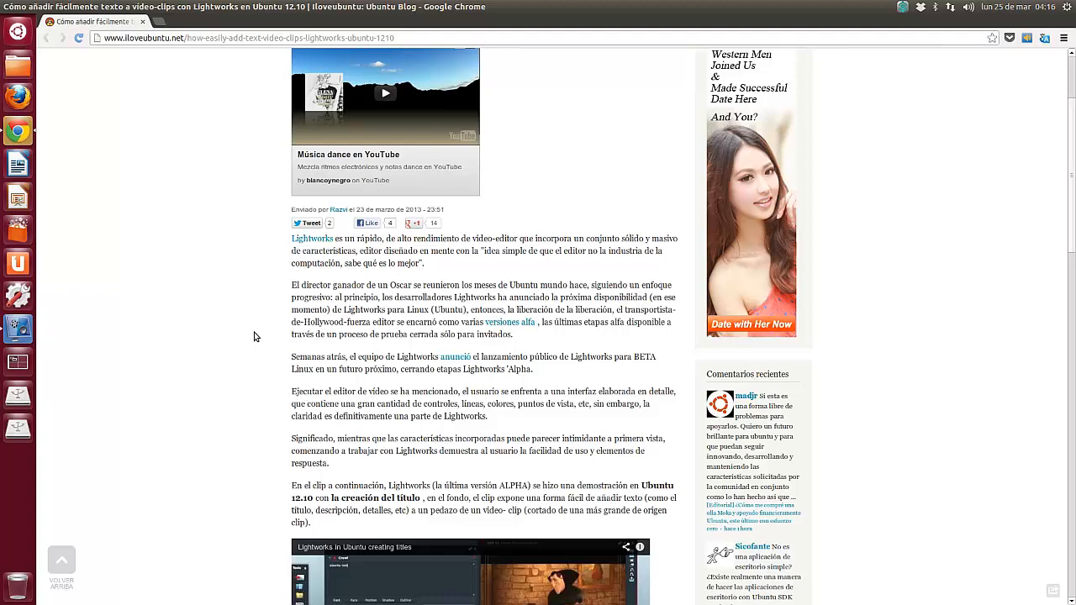
{"action": "scroll", "scroll_direction": "down", "scroll_amount": 3}
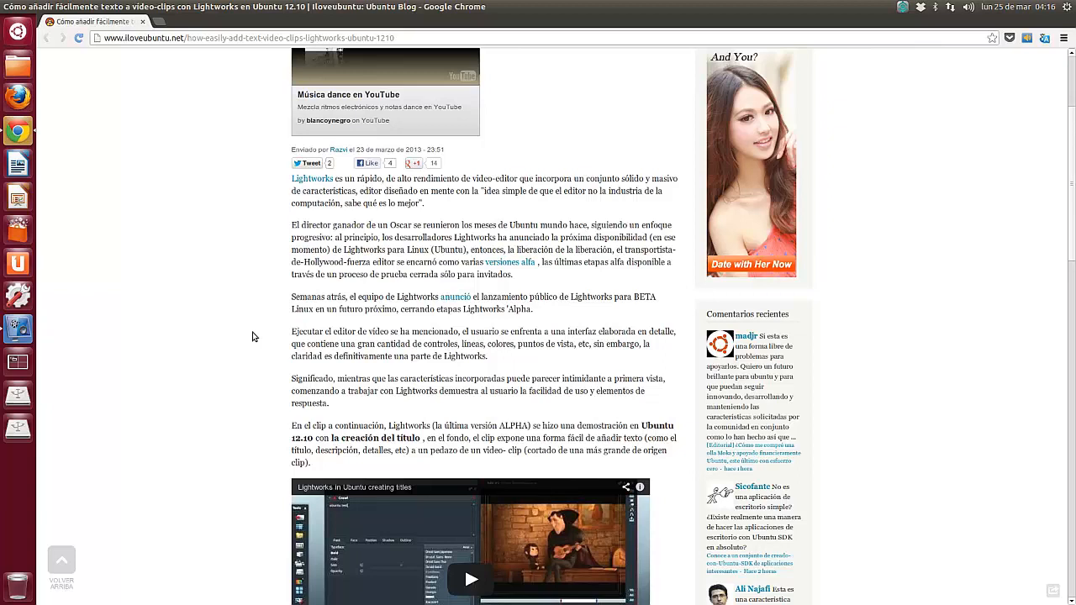
{"action": "scroll", "scroll_direction": "down", "scroll_amount": 3}
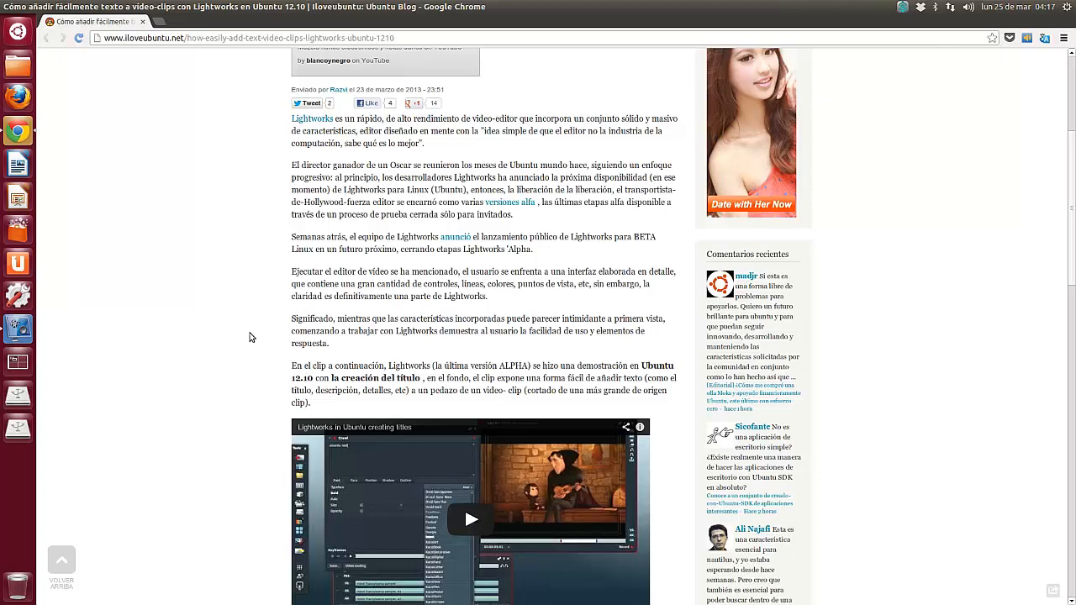
{"action": "scroll", "scroll_direction": "down", "scroll_amount": 3}
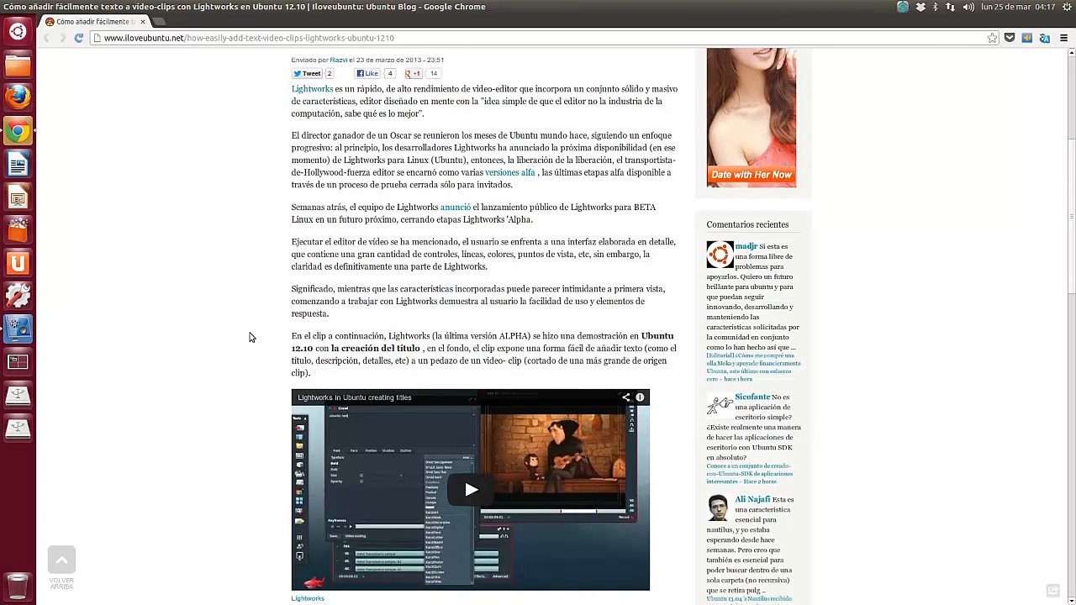
{"action": "scroll", "scroll_direction": "down", "scroll_amount": 3}
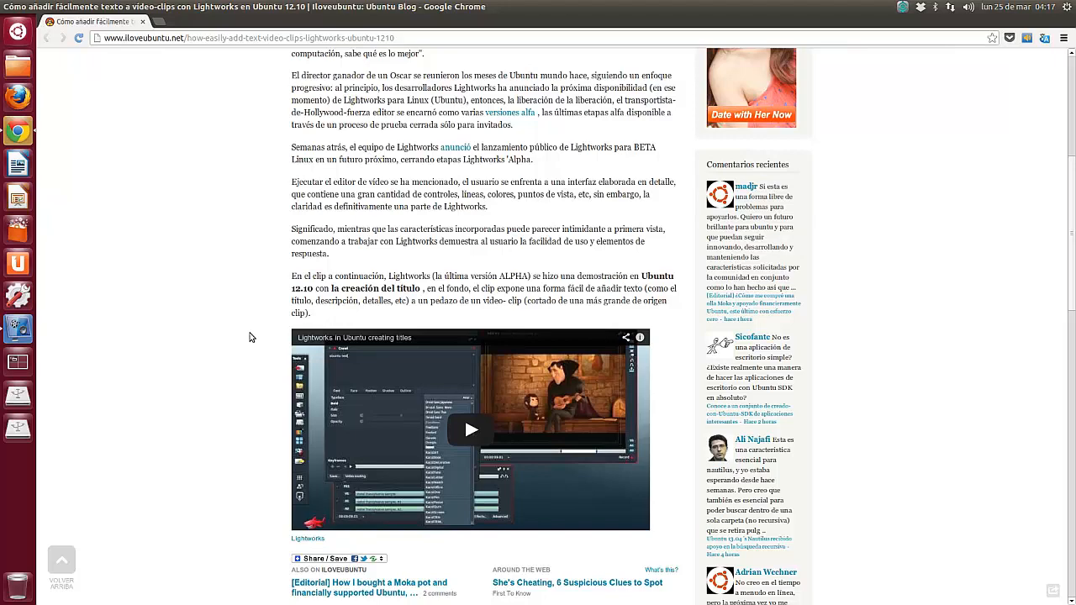
{"action": "scroll", "scroll_direction": "down", "scroll_amount": 3}
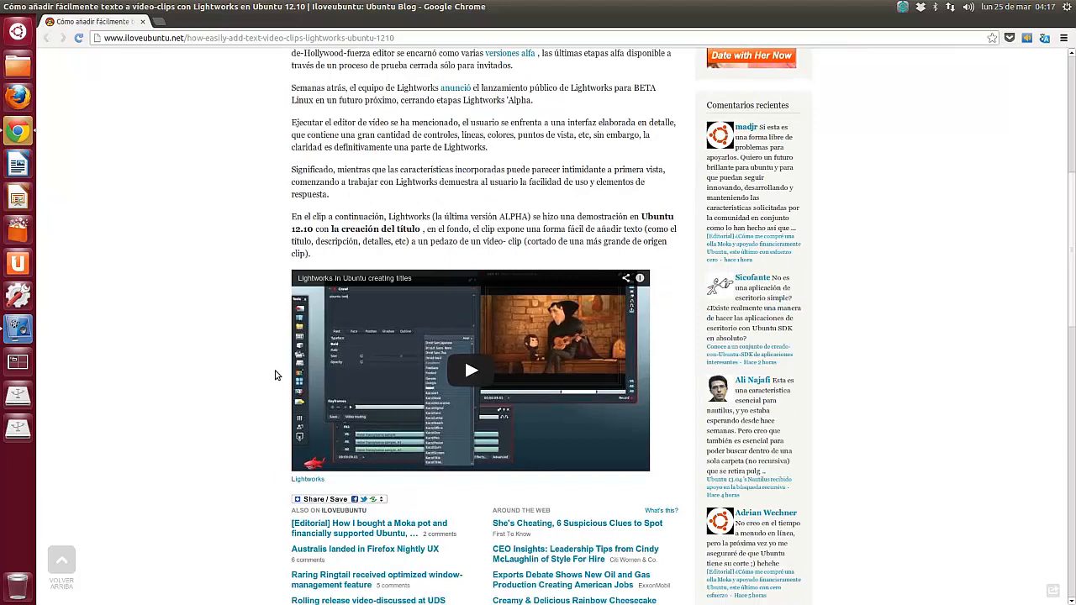
Play the Lightworks title-creation tutorial video in full screen.
{"action": "left_click", "coordinate": [470, 371]}
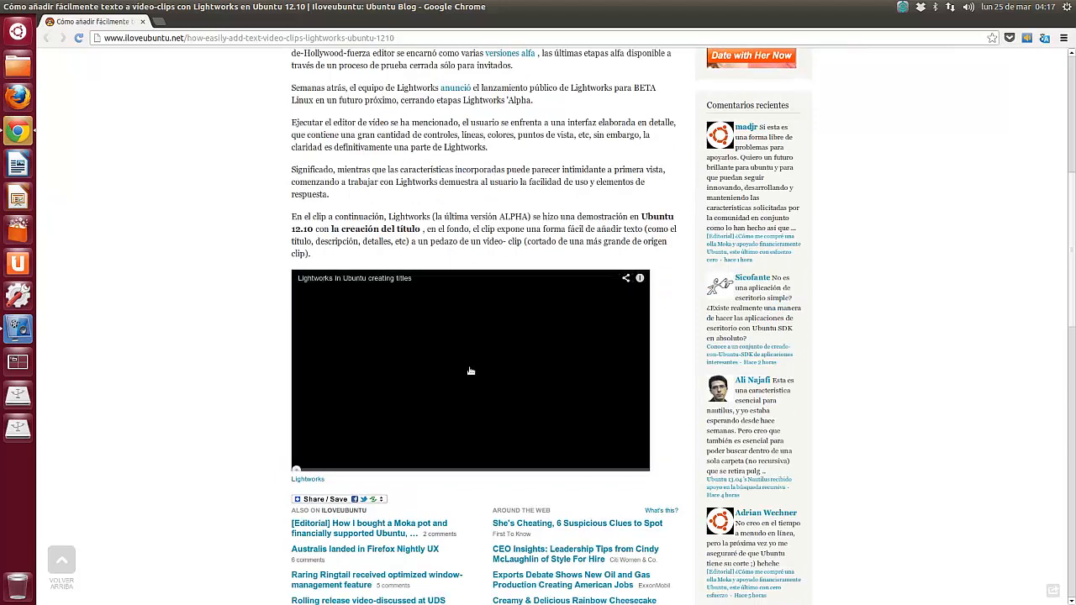
{"action": "left_click", "coordinate": [471, 371]}
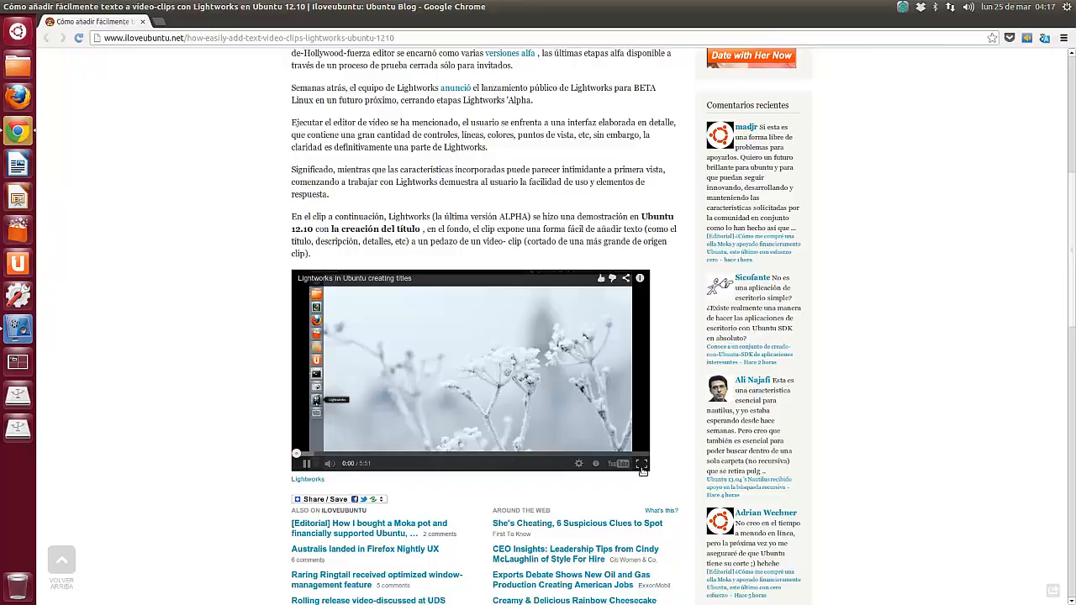
{"action": "left_click", "coordinate": [642, 463]}
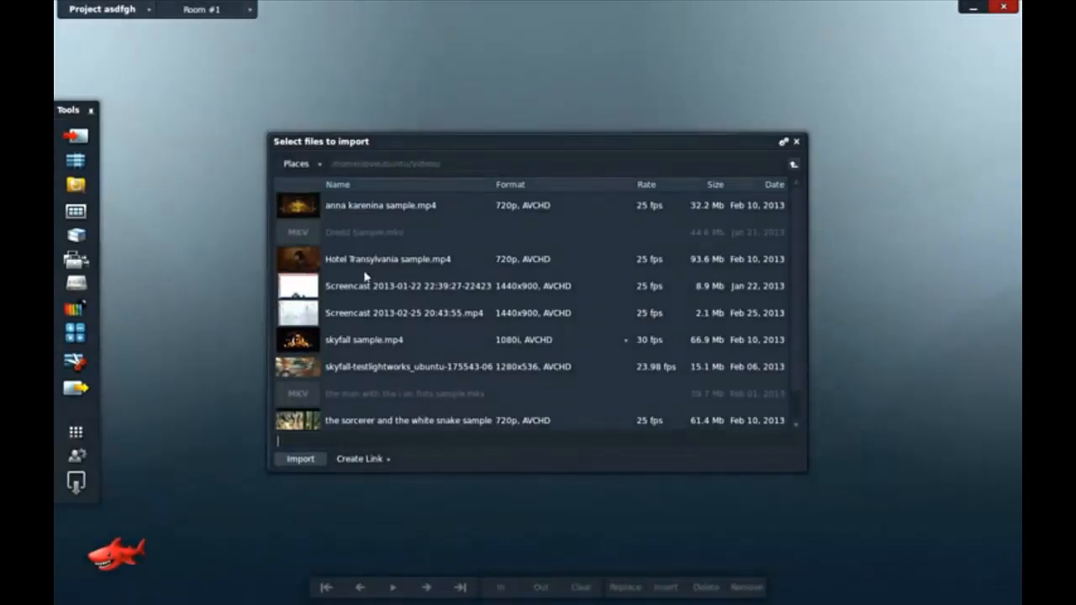
Import 'Hotel Transylvania sample.mp4' from the Select files to import dialog.
{"action": "left_click", "coordinate": [388, 259]}
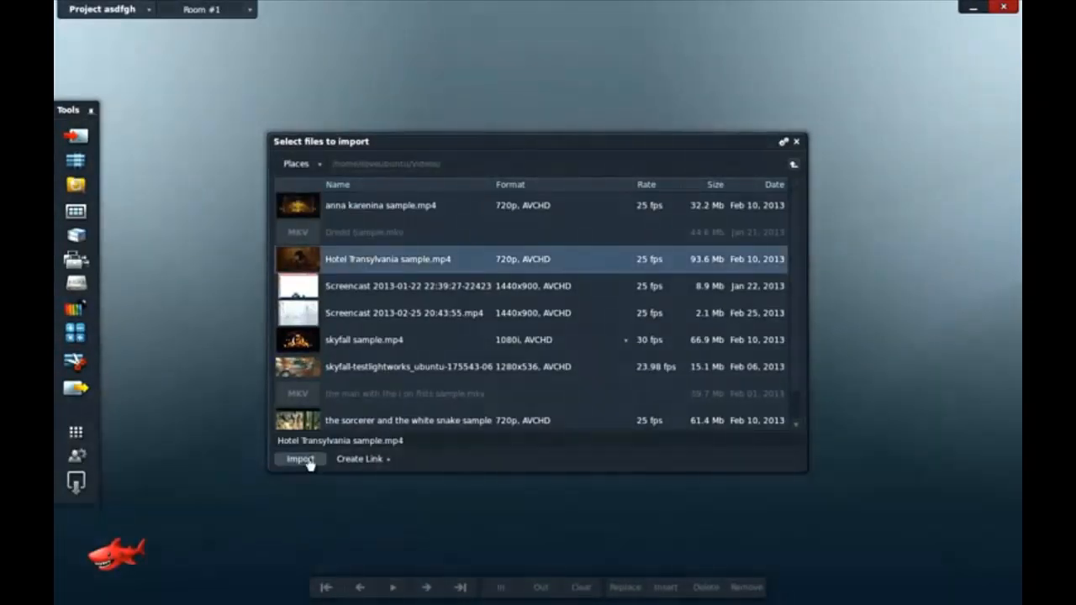
{"action": "left_click", "coordinate": [301, 459]}
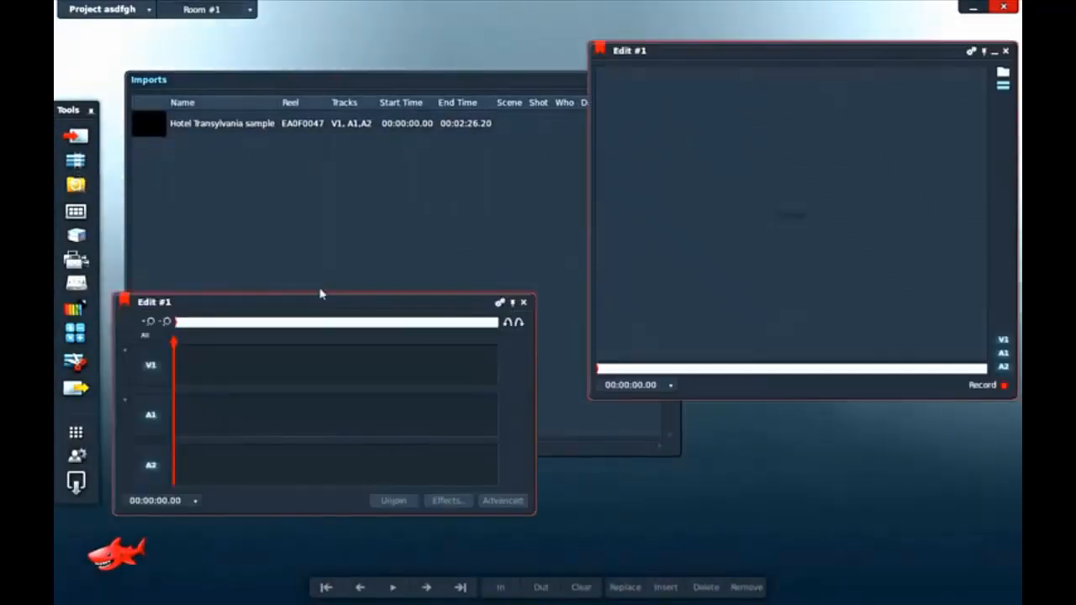
Move the timeline aside, then play the Hotel Transylvania clip and mark In and Out points.
{"action": "left_click_drag", "start_coordinate": [155, 302], "coordinate": [331, 297]}
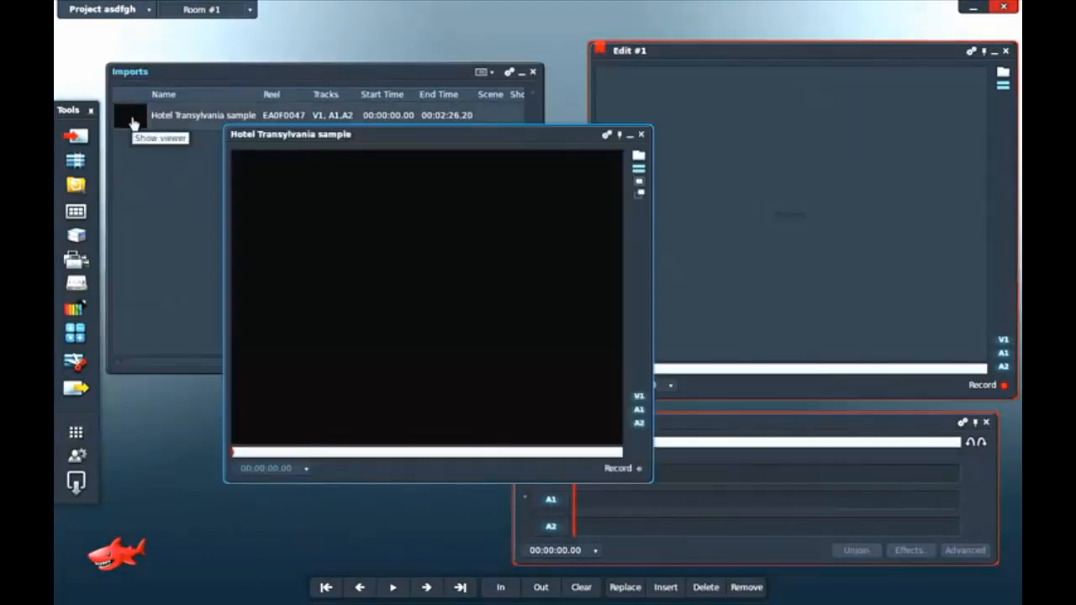
{"action": "mouse_move", "coordinate": [591, 263]}
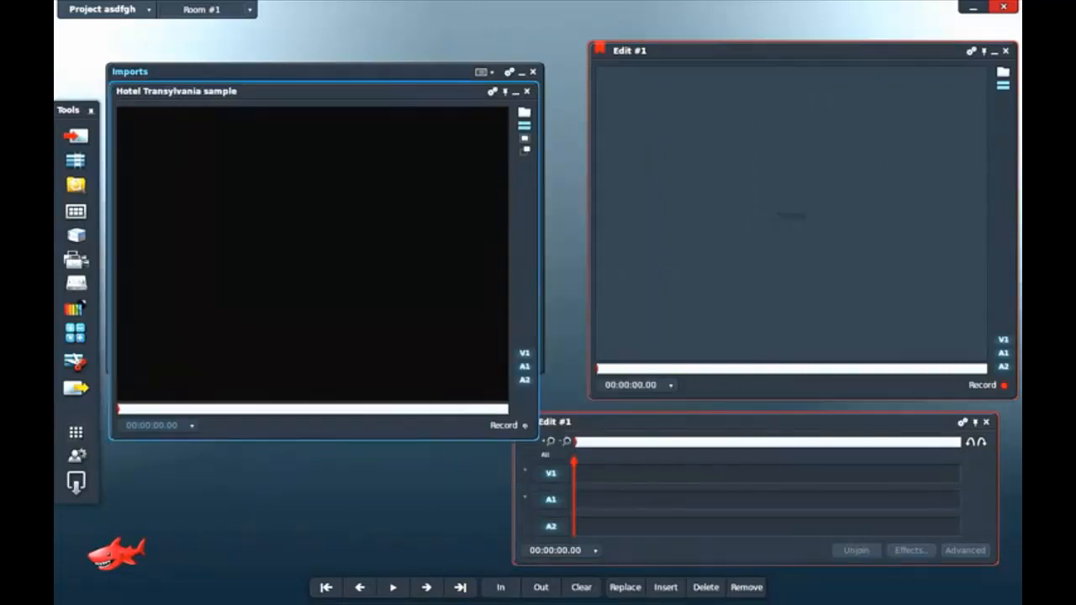
{"action": "left_click", "coordinate": [393, 587]}
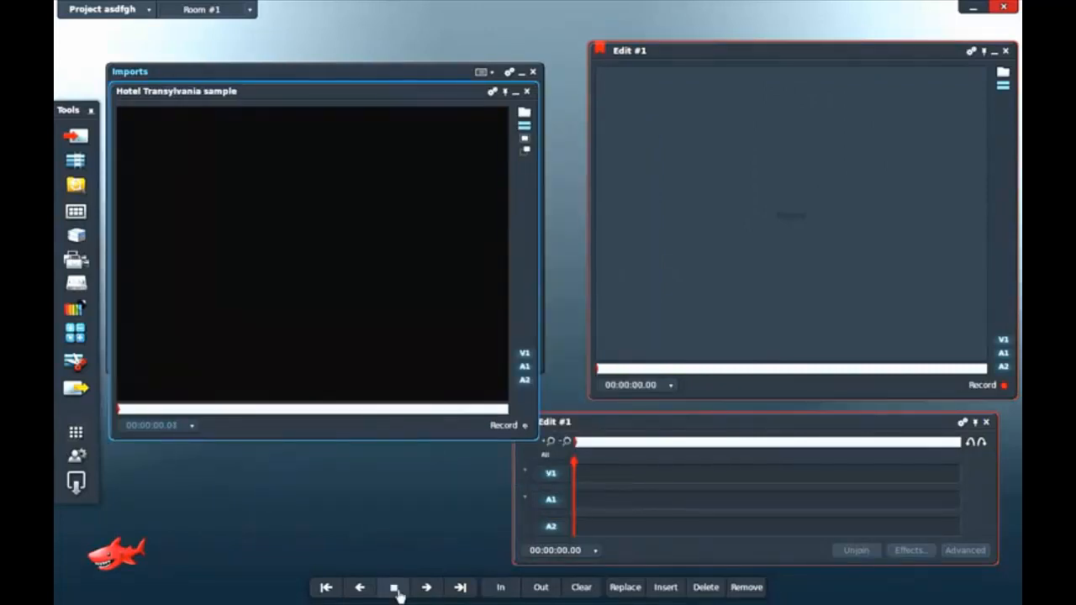
{"action": "left_click", "coordinate": [426, 587]}
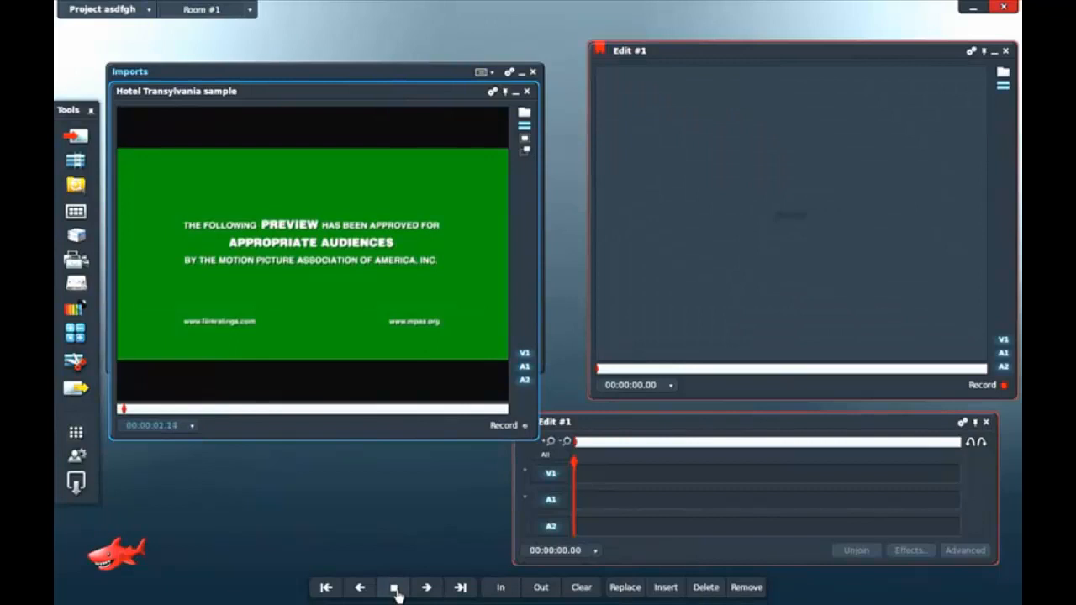
{"action": "left_click", "coordinate": [394, 586]}
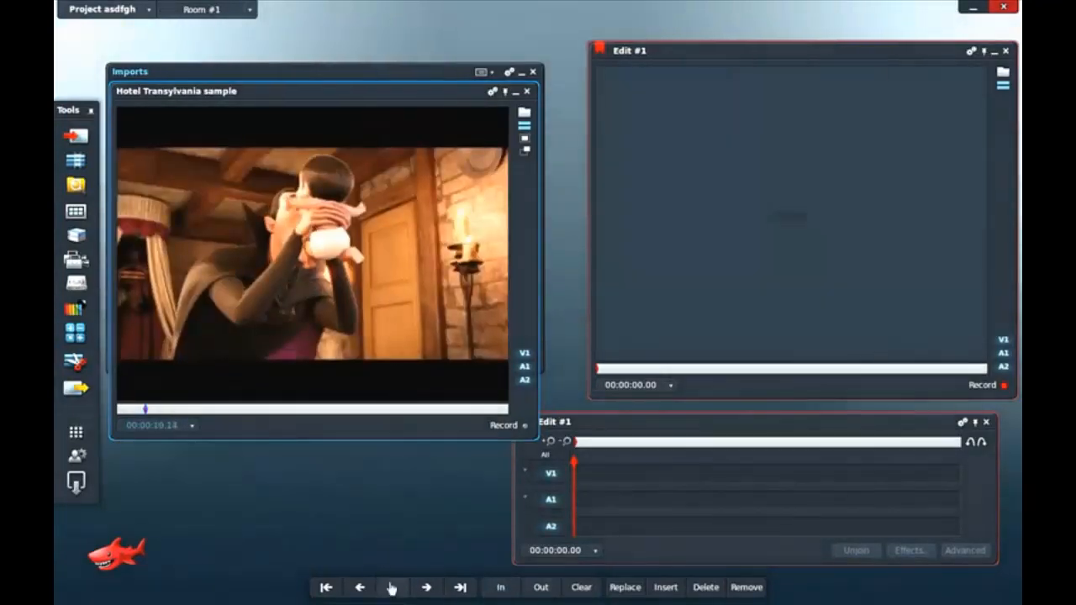
{"action": "left_click", "coordinate": [392, 586]}
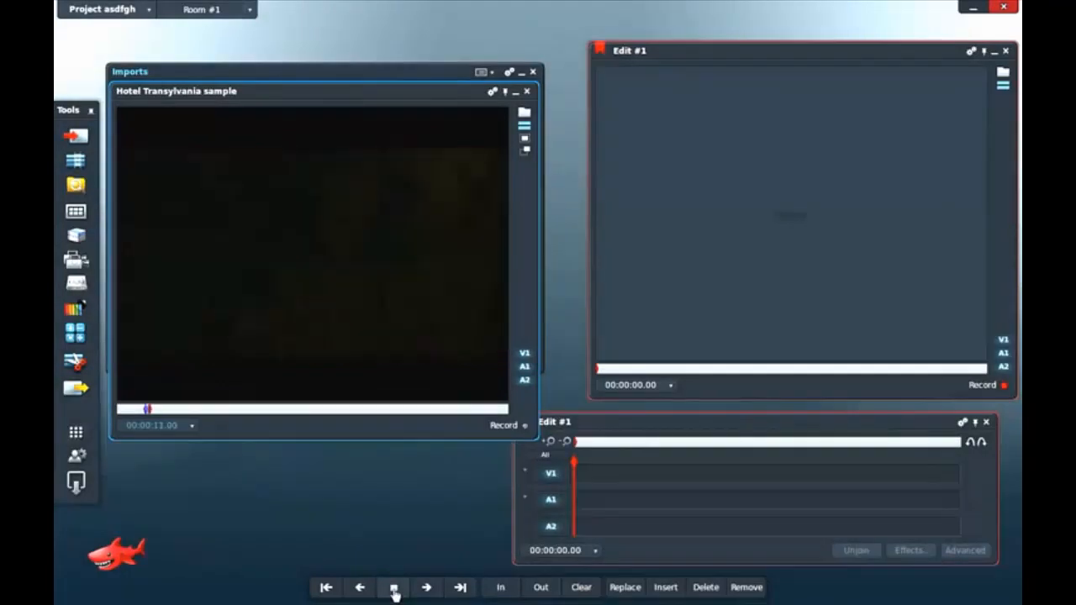
{"action": "left_click", "coordinate": [393, 587]}
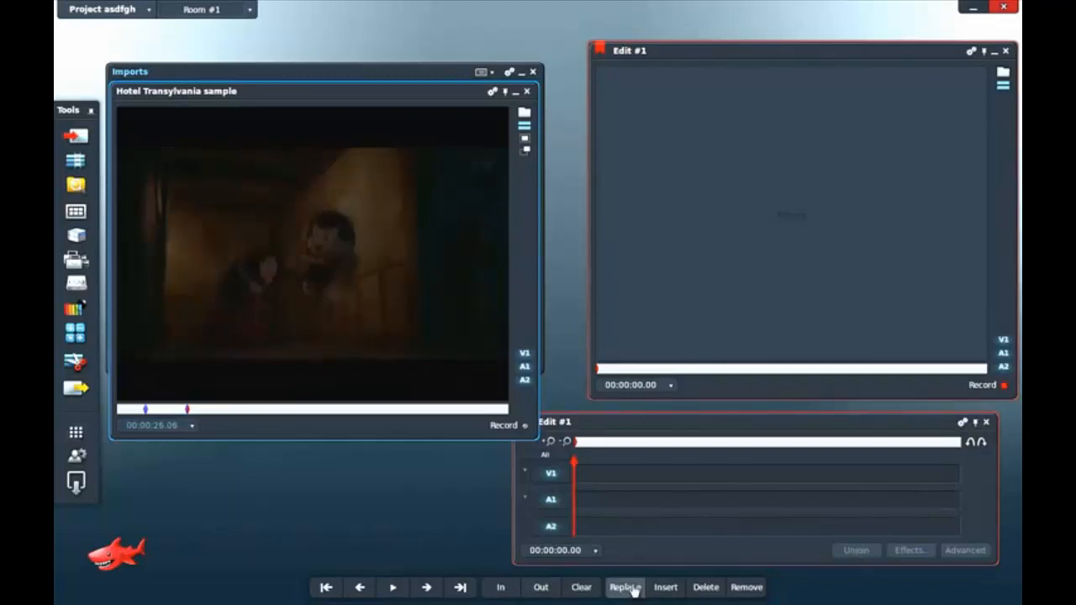
Put the marked section into the edit and mark a start at 00:00:09.01.
{"action": "left_click", "coordinate": [625, 587]}
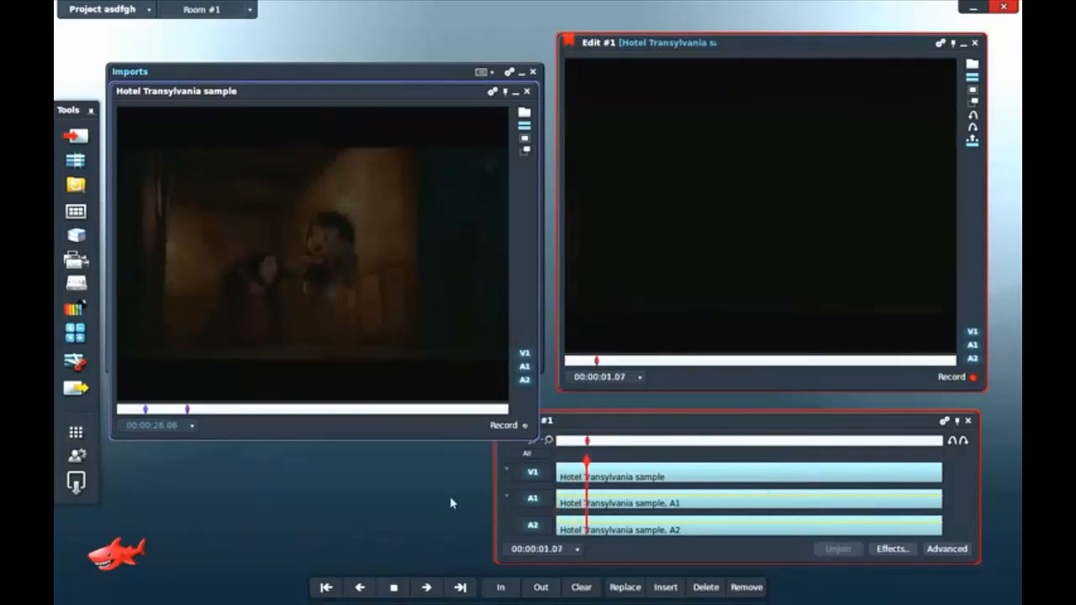
{"action": "left_click", "coordinate": [394, 587]}
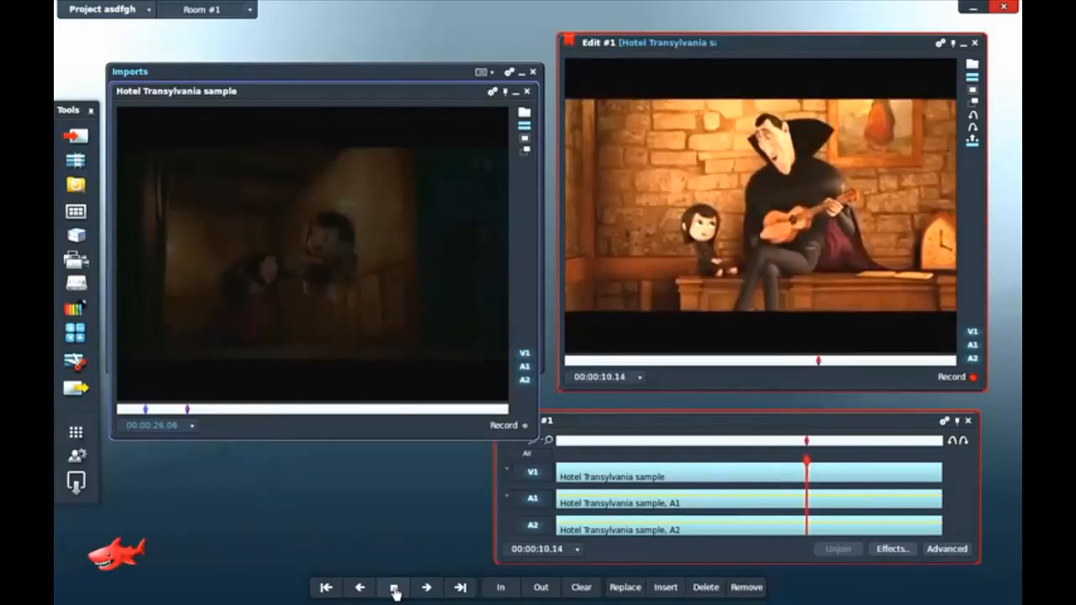
{"action": "left_click", "coordinate": [393, 588]}
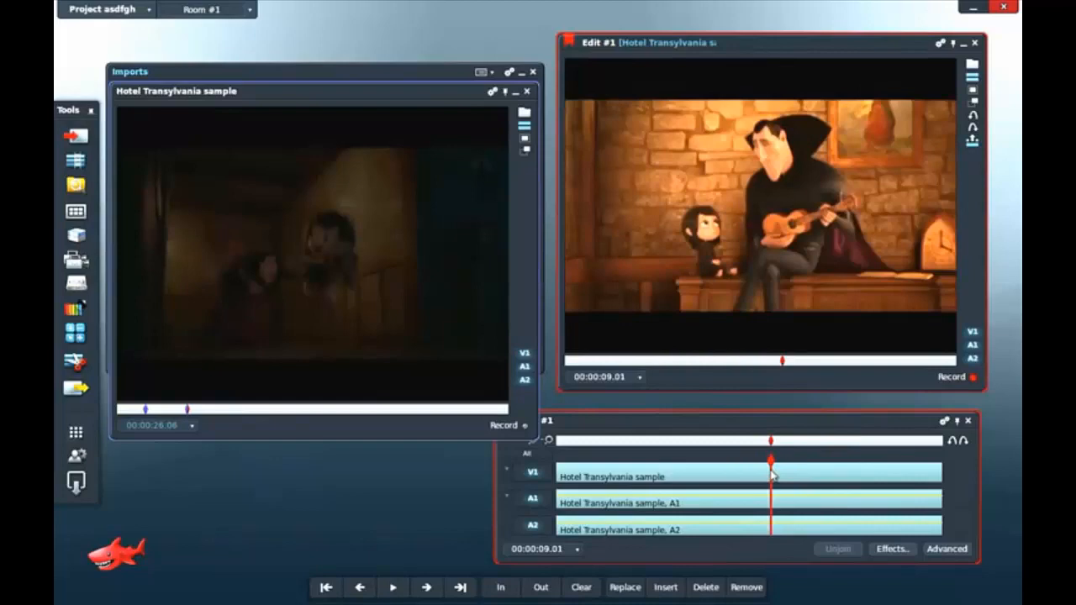
{"action": "left_click", "coordinate": [500, 587]}
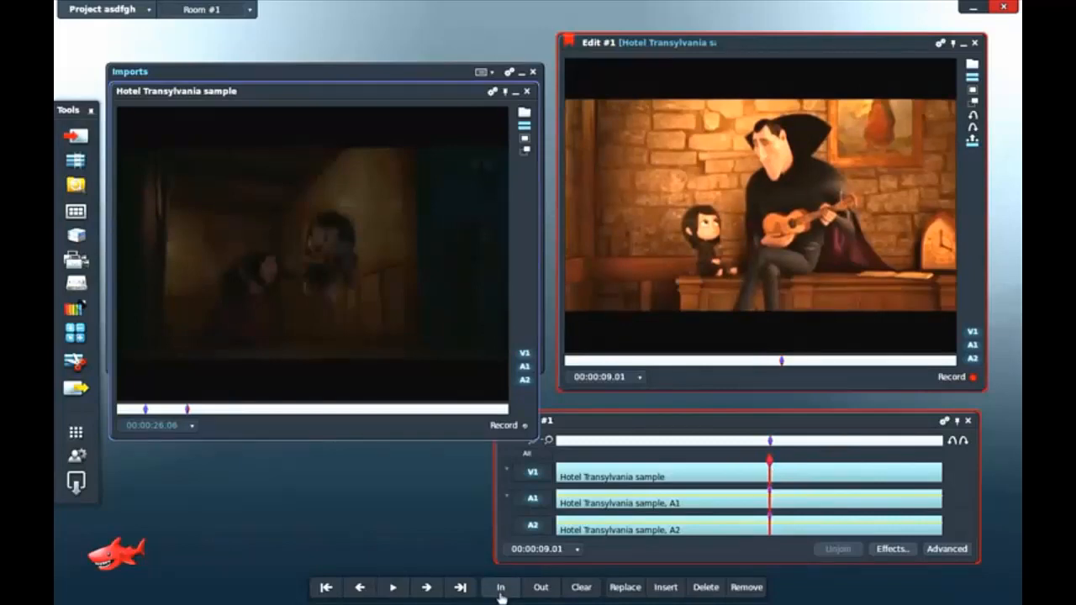
{"action": "left_click", "coordinate": [392, 588]}
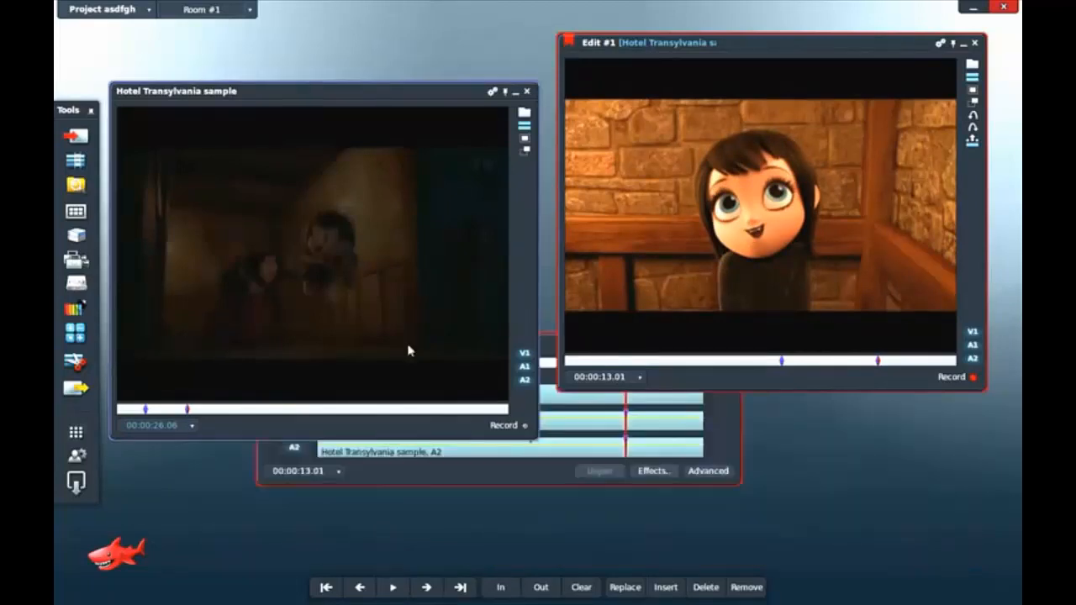
Close the source viewer and open Effects on the Video > Titles category.
{"action": "left_click", "coordinate": [527, 91]}
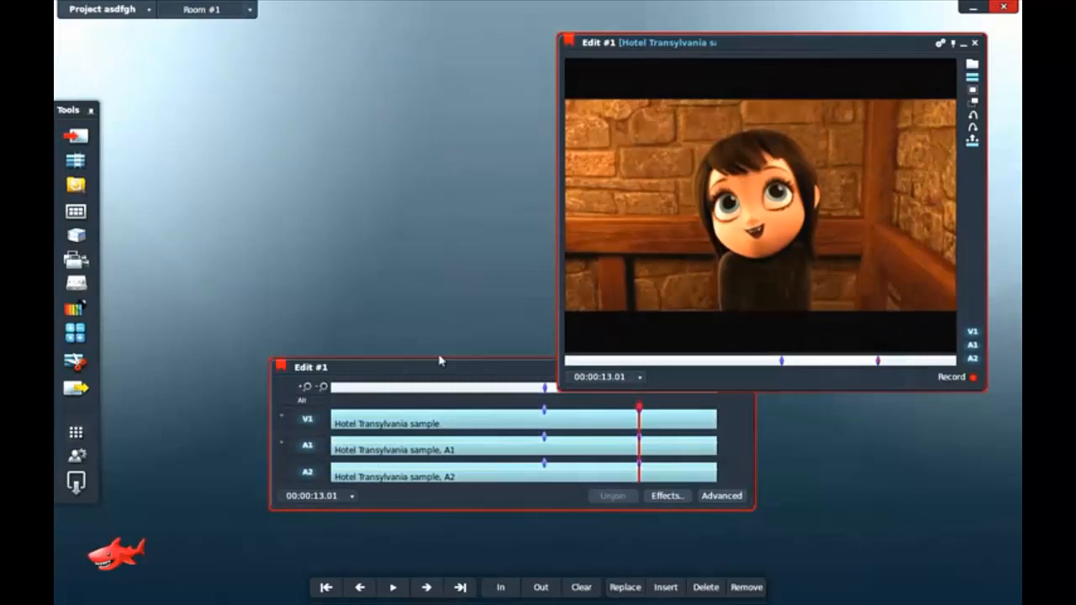
{"action": "left_click_drag", "start_coordinate": [311, 368], "coordinate": [207, 408]}
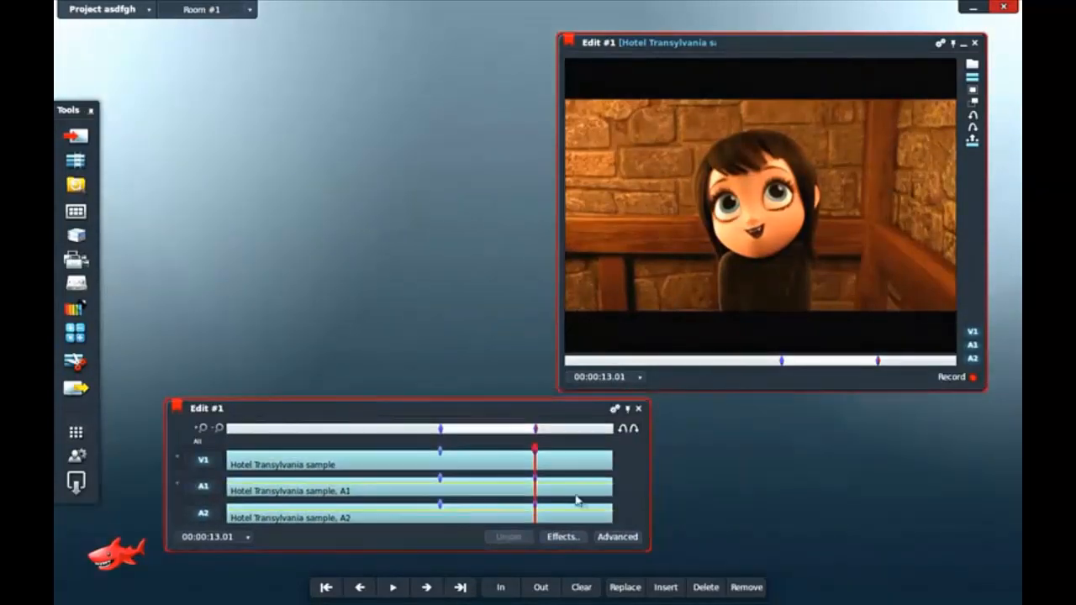
{"action": "left_click", "coordinate": [563, 537]}
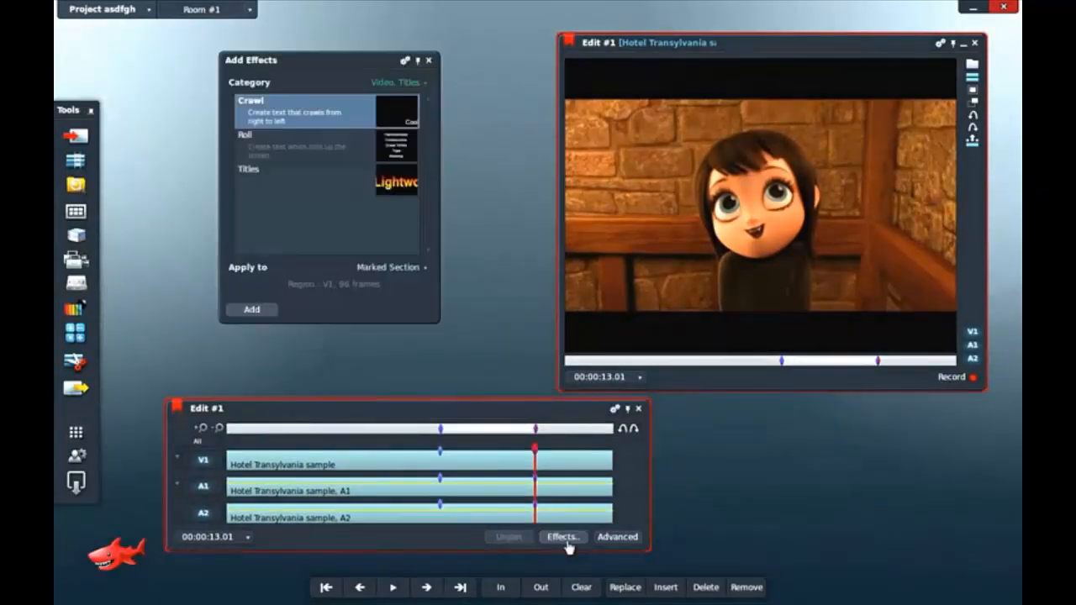
{"action": "left_click", "coordinate": [397, 82]}
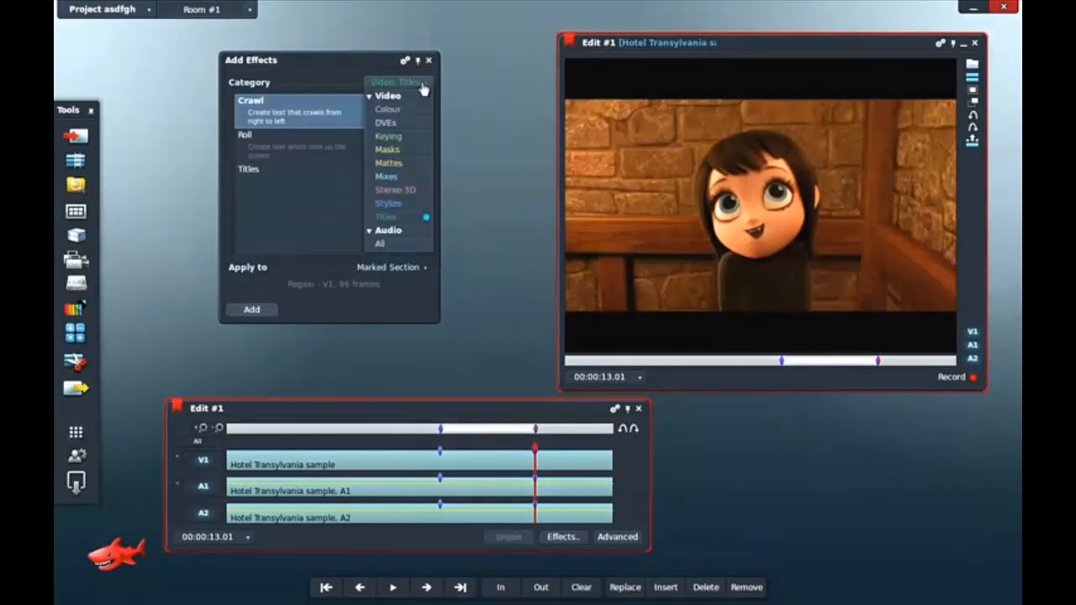
{"action": "left_click", "coordinate": [395, 81]}
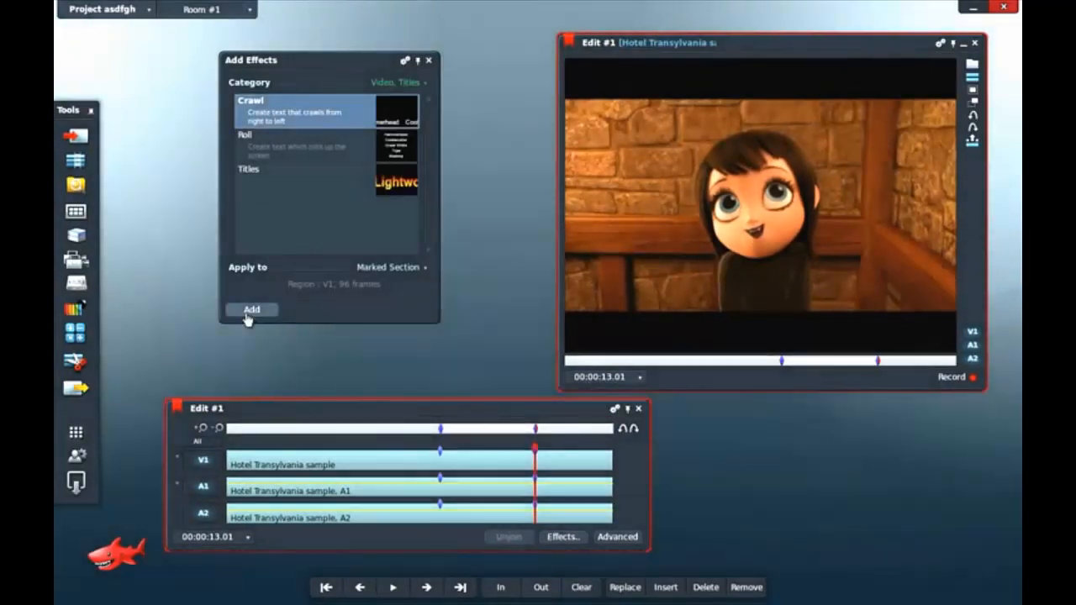
Add a Crawl effect to the marked section with the title text 'ubuntu test'.
{"action": "left_click", "coordinate": [251, 310]}
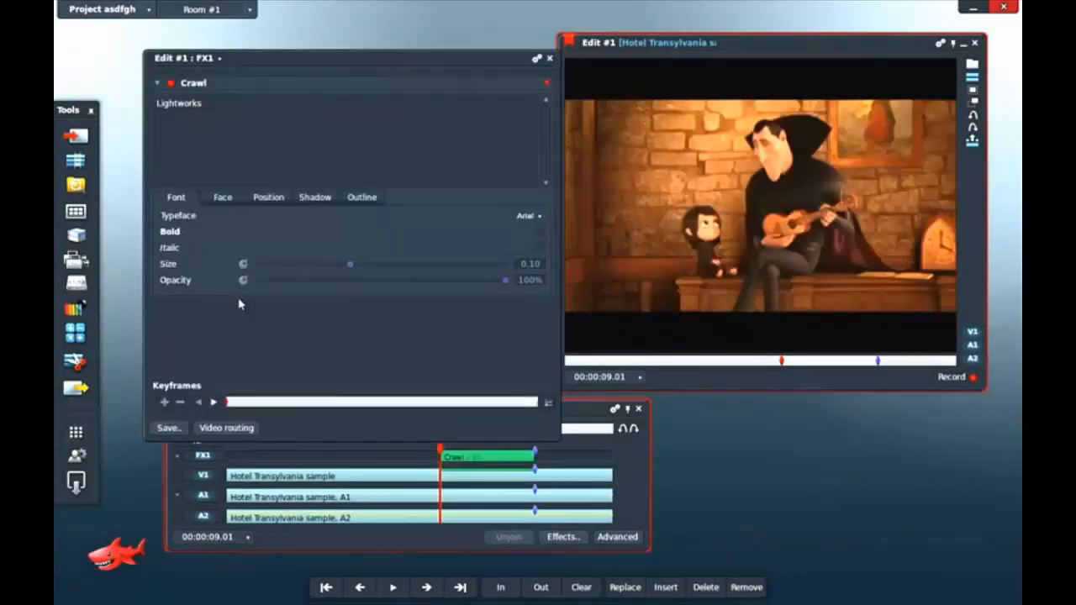
{"action": "left_click", "coordinate": [393, 587]}
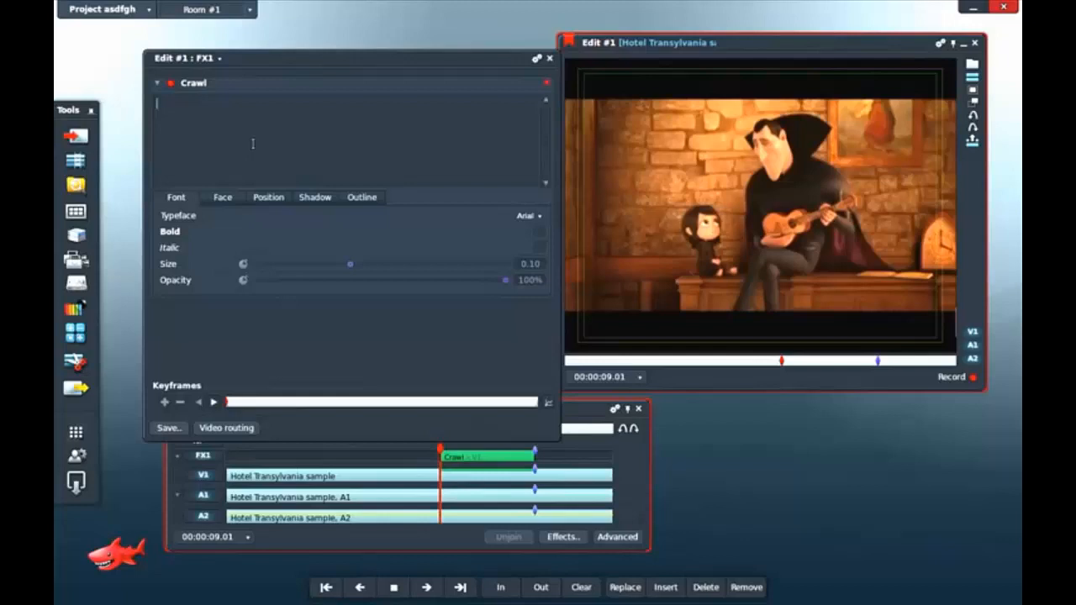
{"action": "type", "text": "ubuntu"}
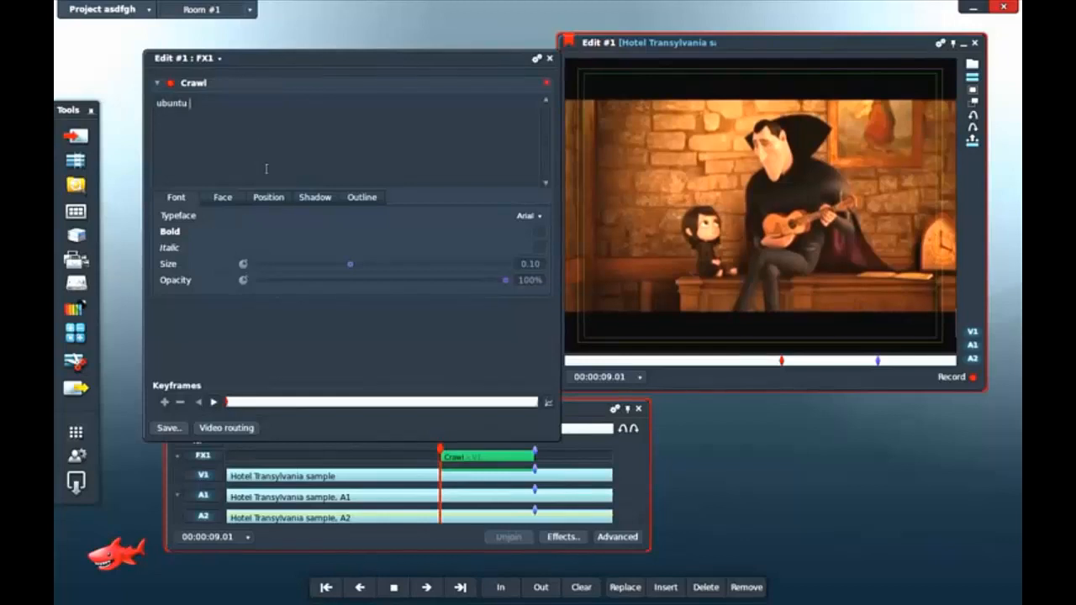
{"action": "type", "text": "test"}
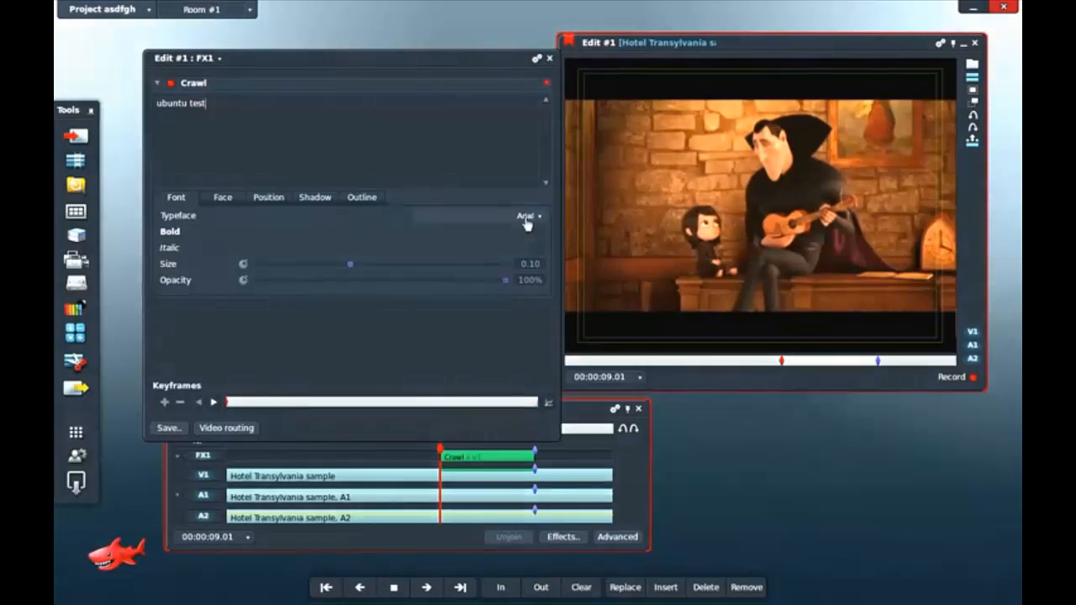
Choose Ubuntu Mono from the Crawl title's Typeface dropdown.
{"action": "left_click", "coordinate": [527, 216]}
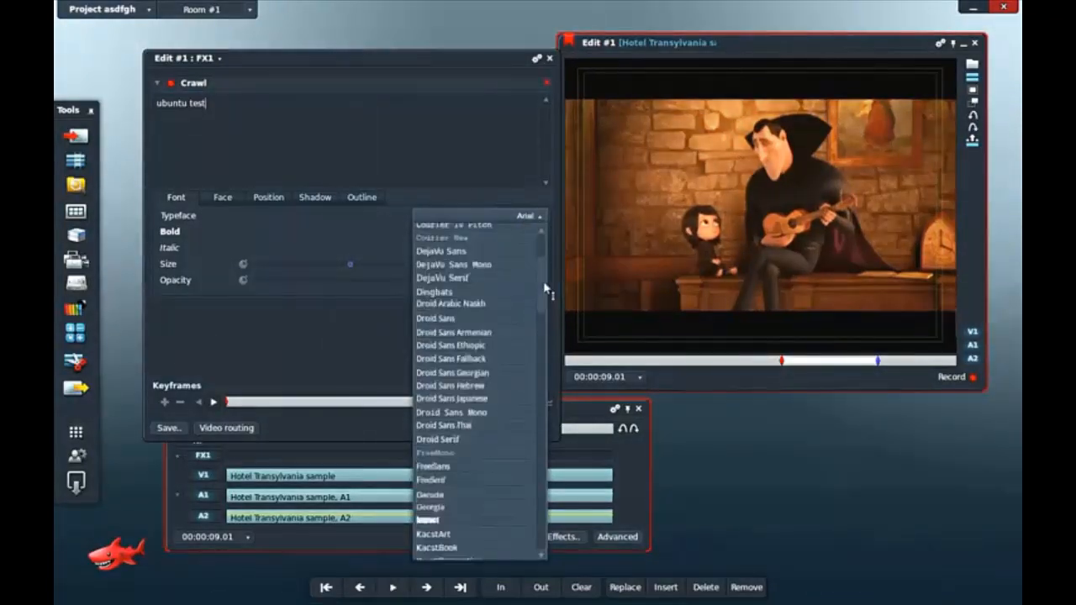
{"action": "scroll", "scroll_direction": "down", "scroll_amount": 3}
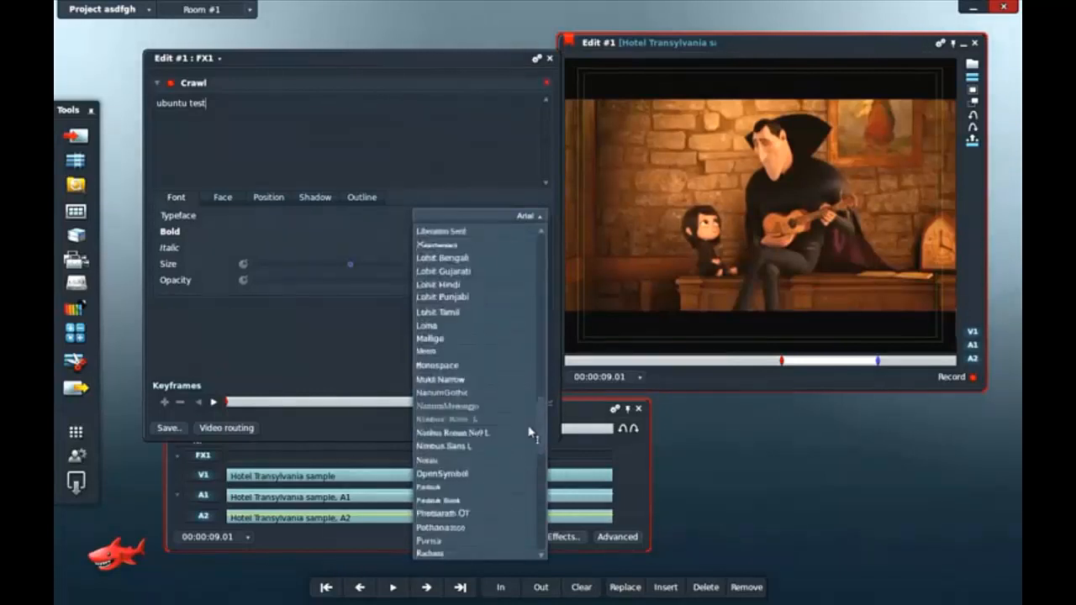
{"action": "scroll", "scroll_direction": "down", "scroll_amount": 3}
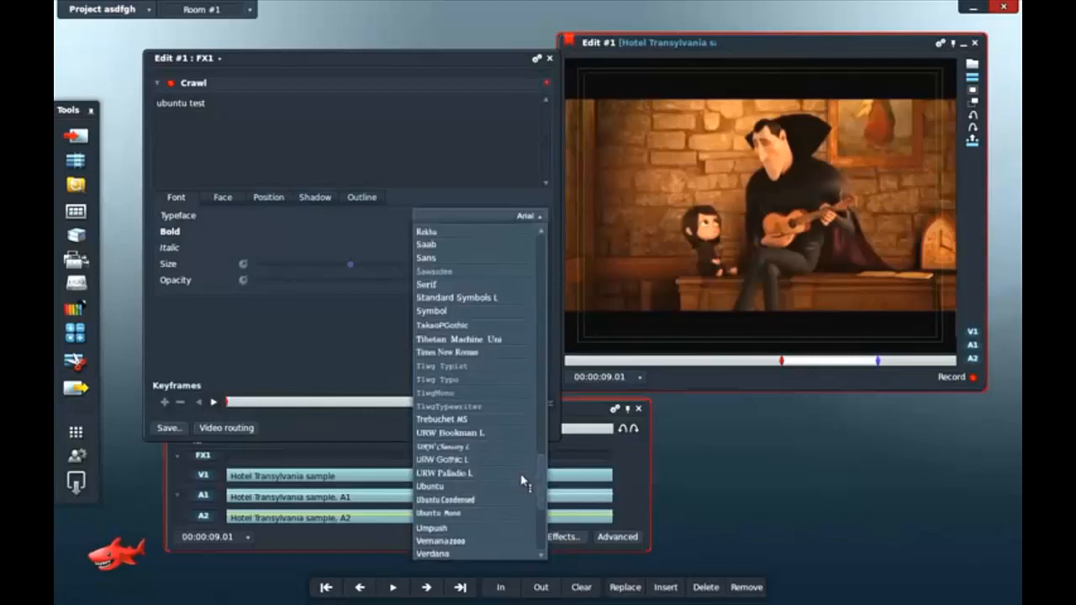
{"action": "scroll", "scroll_direction": "down", "scroll_amount": 3}
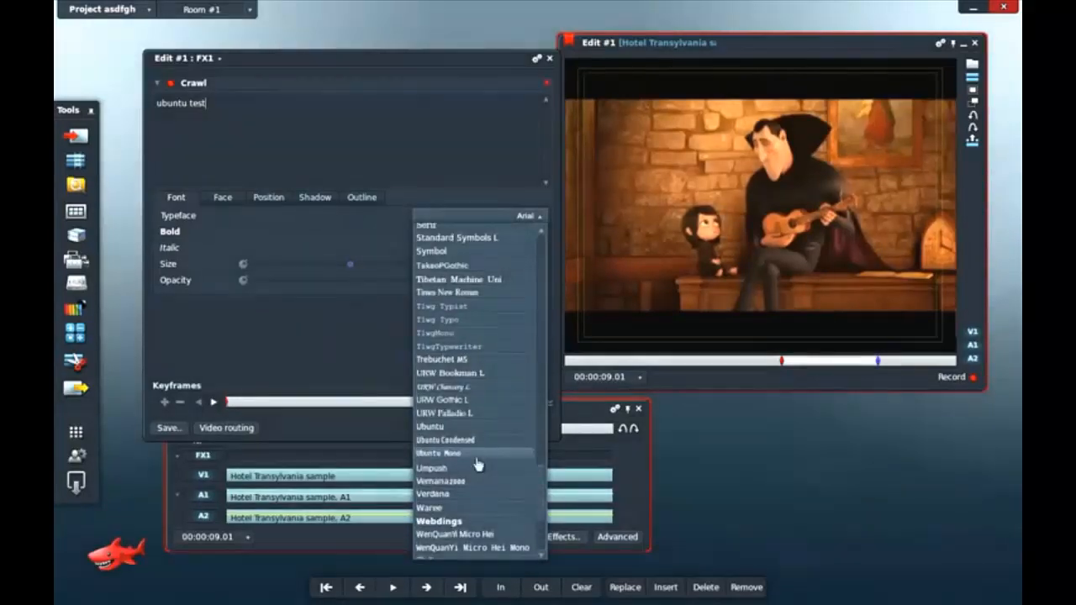
{"action": "left_click", "coordinate": [445, 453]}
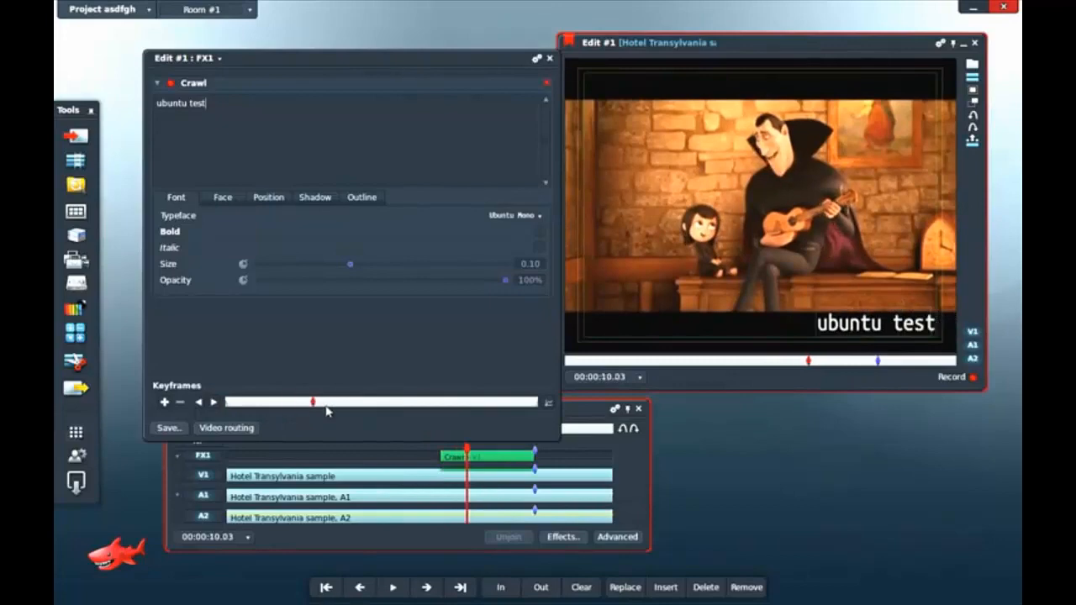
Preview the title, then set its Size to 0.14 and Opacity to about 94%.
{"action": "left_click_drag", "start_coordinate": [312, 402], "coordinate": [348, 402]}
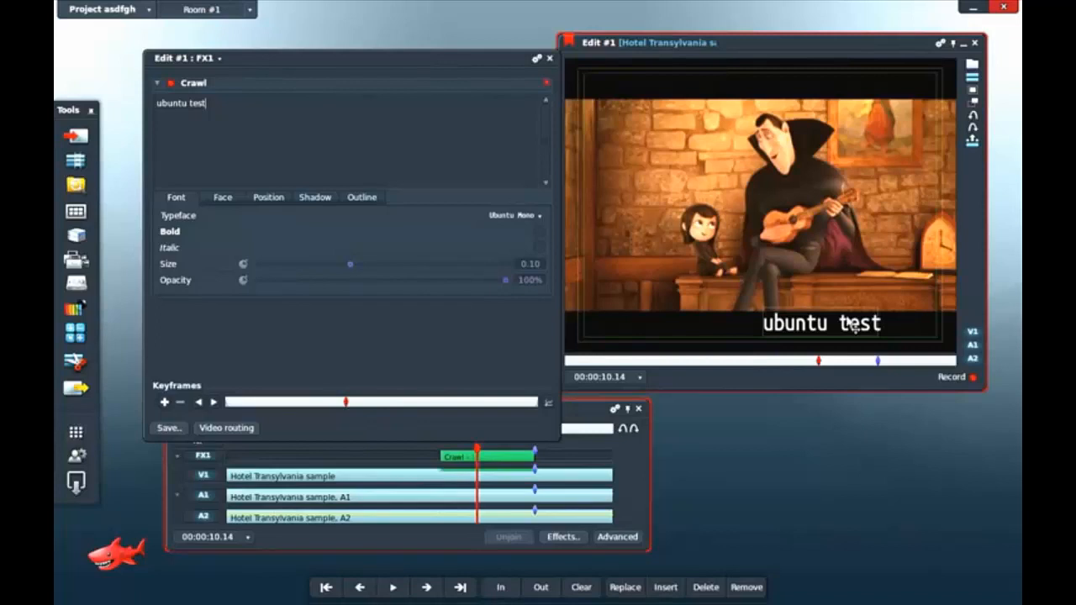
{"action": "left_click", "coordinate": [392, 587]}
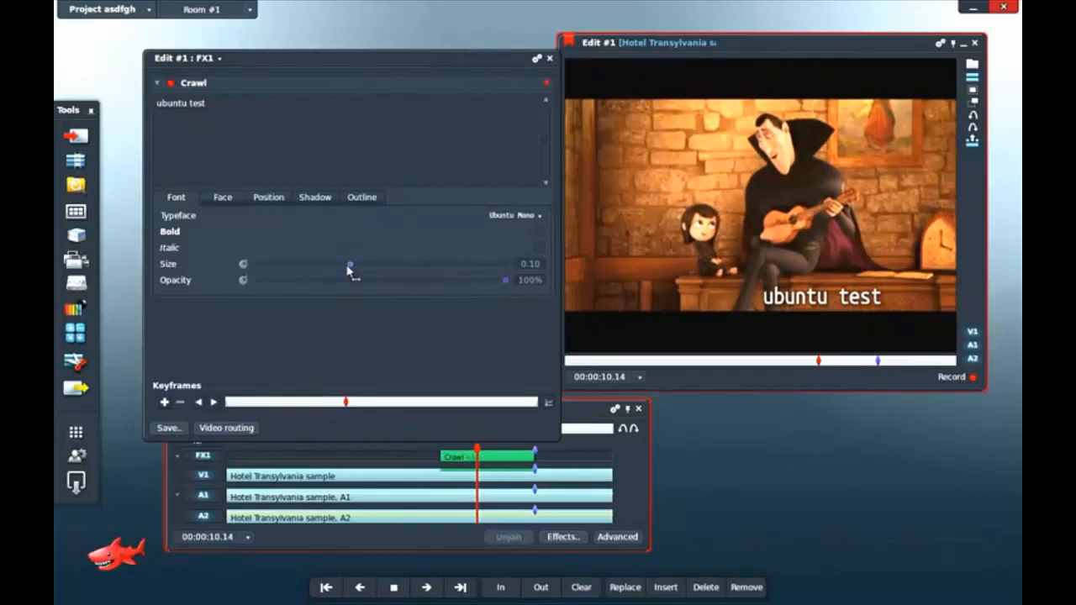
{"action": "left_click_drag", "start_coordinate": [351, 264], "coordinate": [460, 264]}
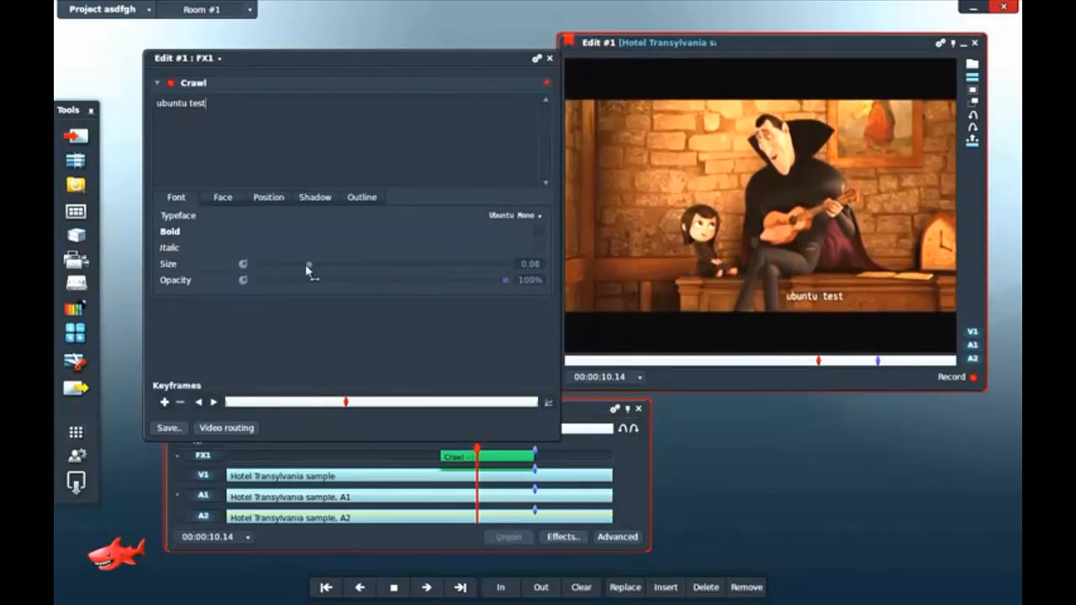
{"action": "left_click_drag", "start_coordinate": [309, 263], "coordinate": [391, 263]}
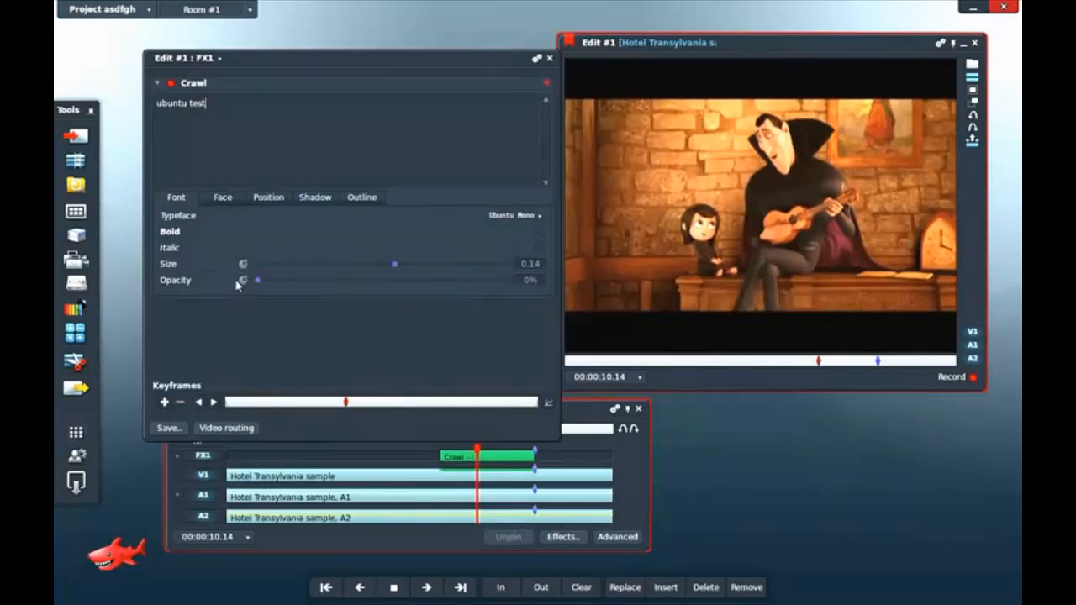
{"action": "left_click_drag", "start_coordinate": [256, 280], "coordinate": [413, 280]}
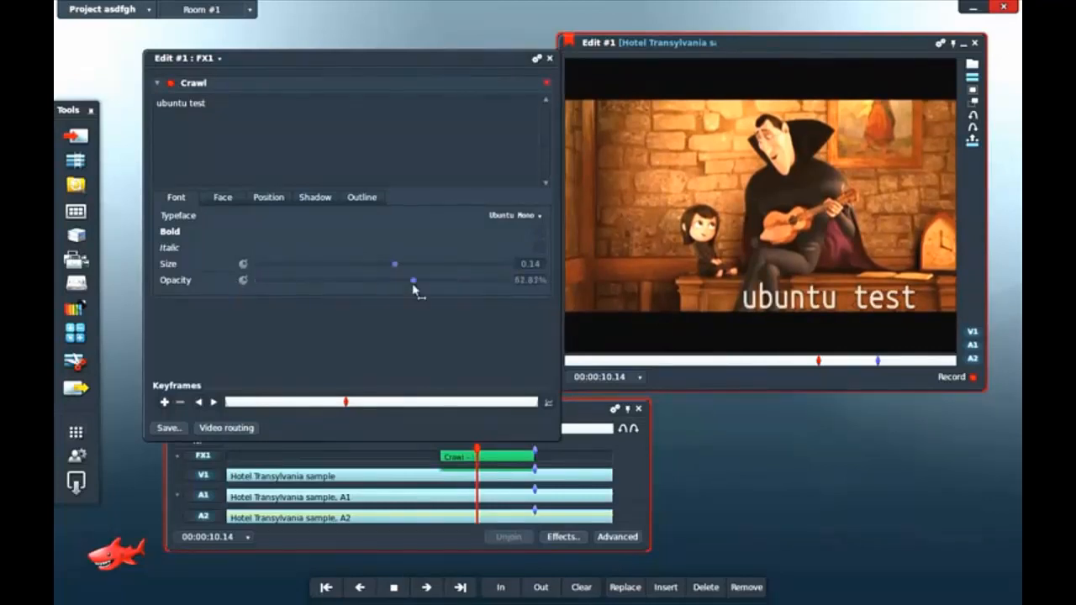
{"action": "left_click_drag", "start_coordinate": [412, 280], "coordinate": [484, 280]}
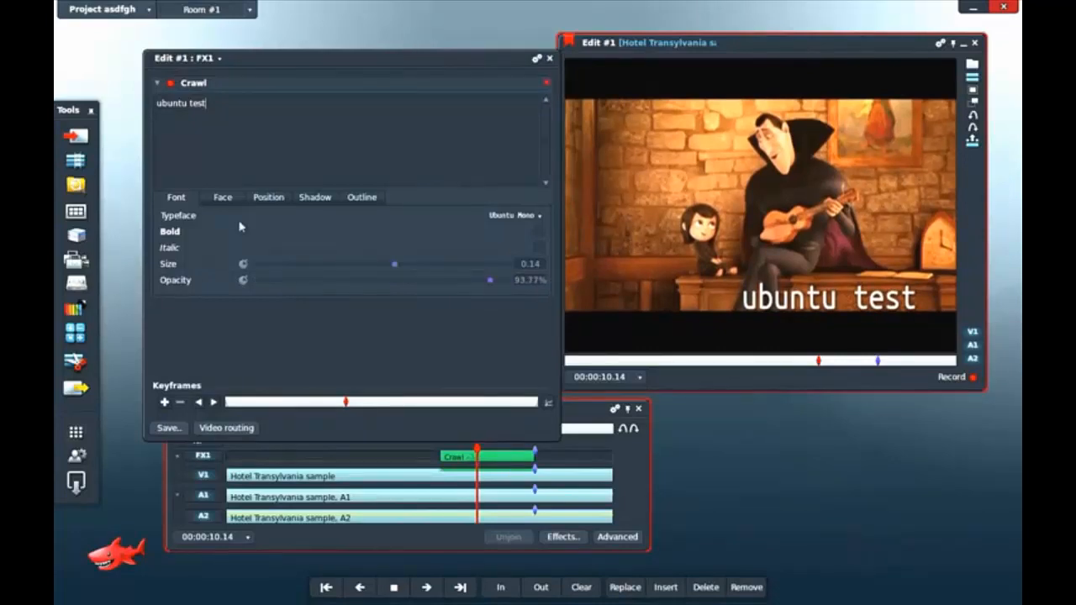
{"action": "mouse_move", "coordinate": [346, 411]}
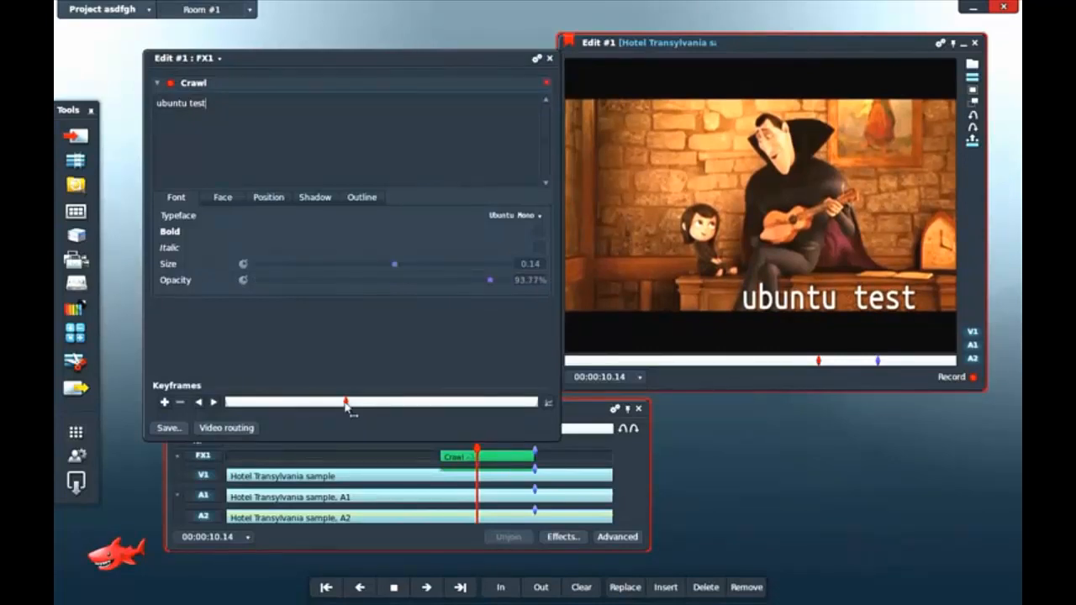
Set the title face to Vertical gradient with Colour Two a pinkish red.
{"action": "left_click", "coordinate": [222, 196]}
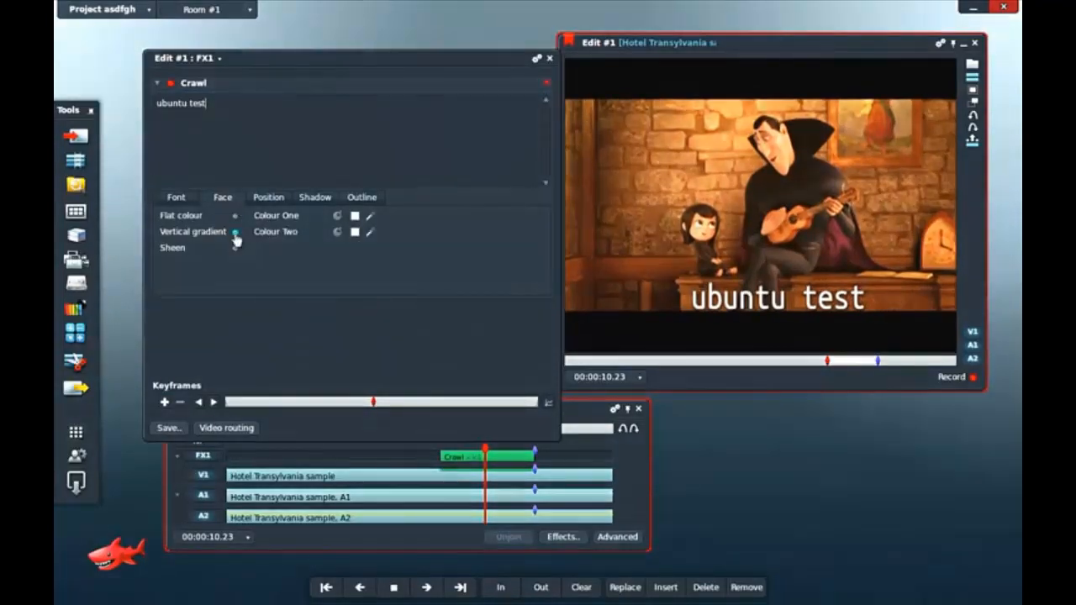
{"action": "left_click", "coordinate": [354, 232]}
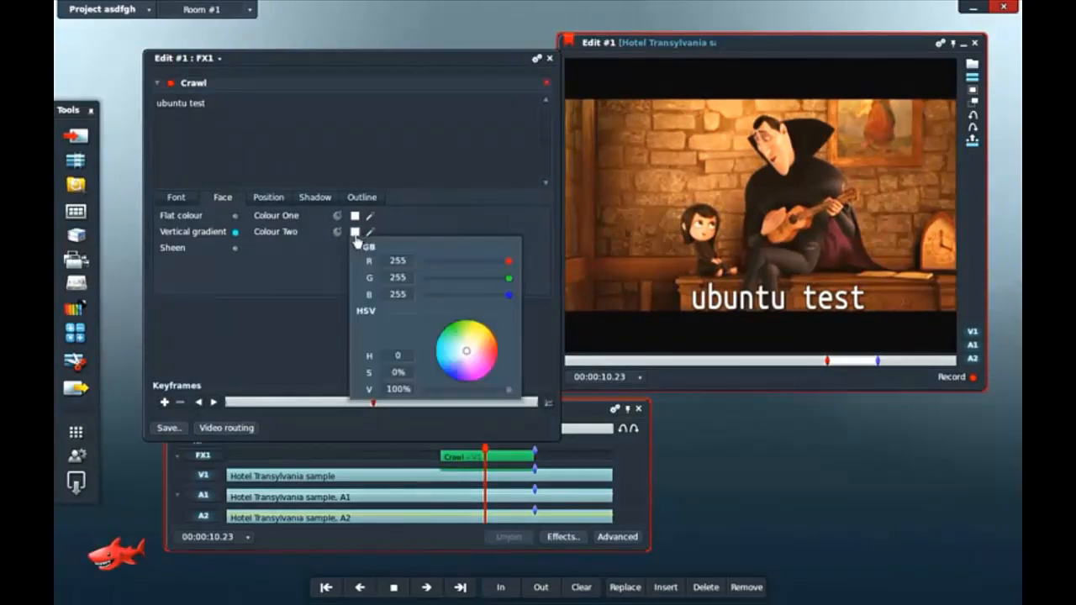
{"action": "left_click", "coordinate": [461, 357]}
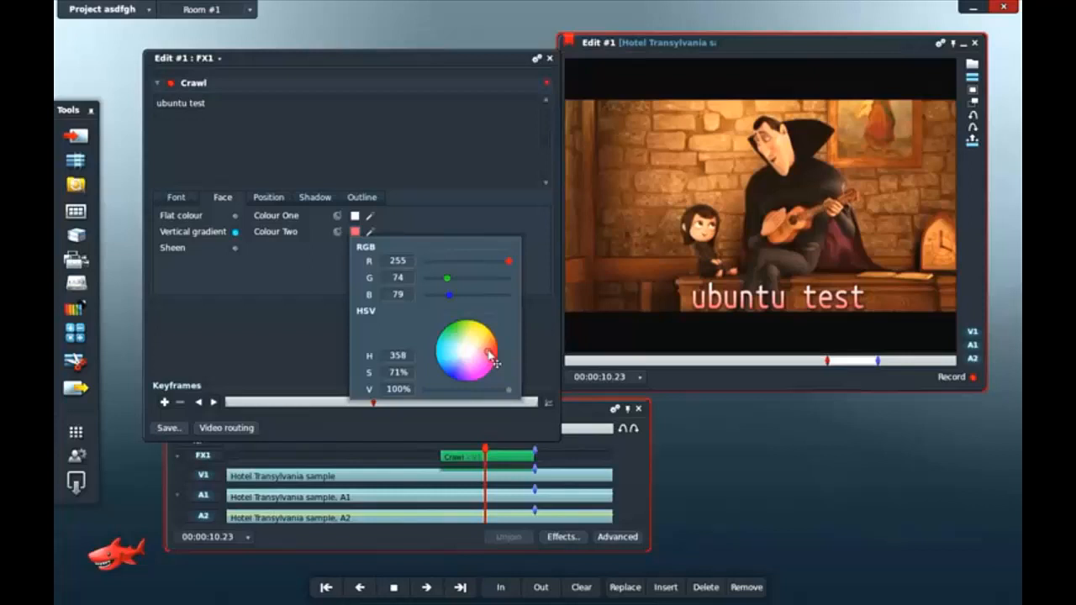
{"action": "left_click", "coordinate": [481, 357]}
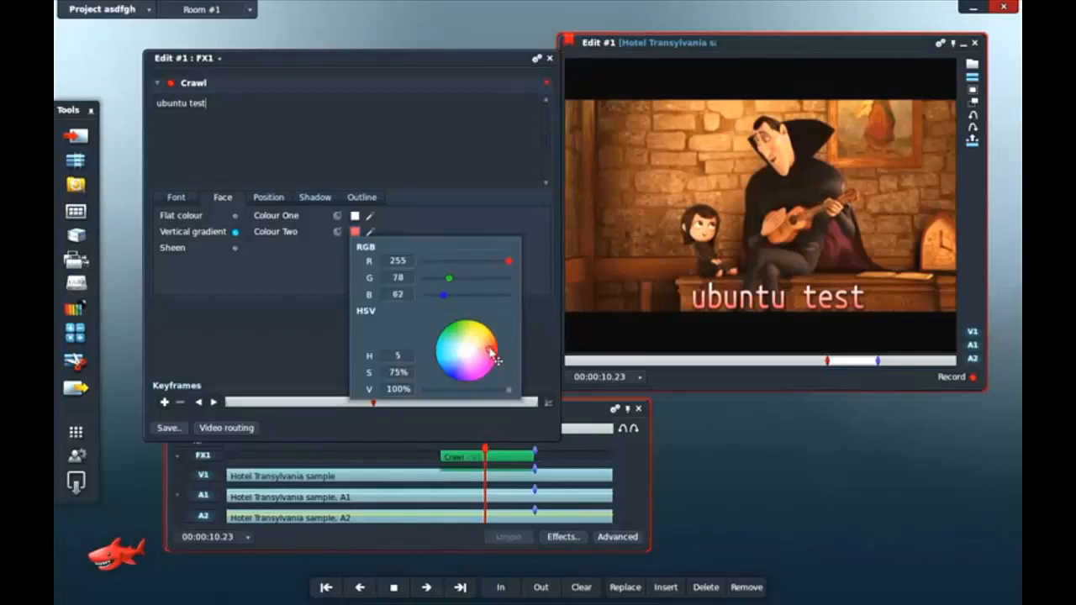
{"action": "left_click", "coordinate": [483, 357]}
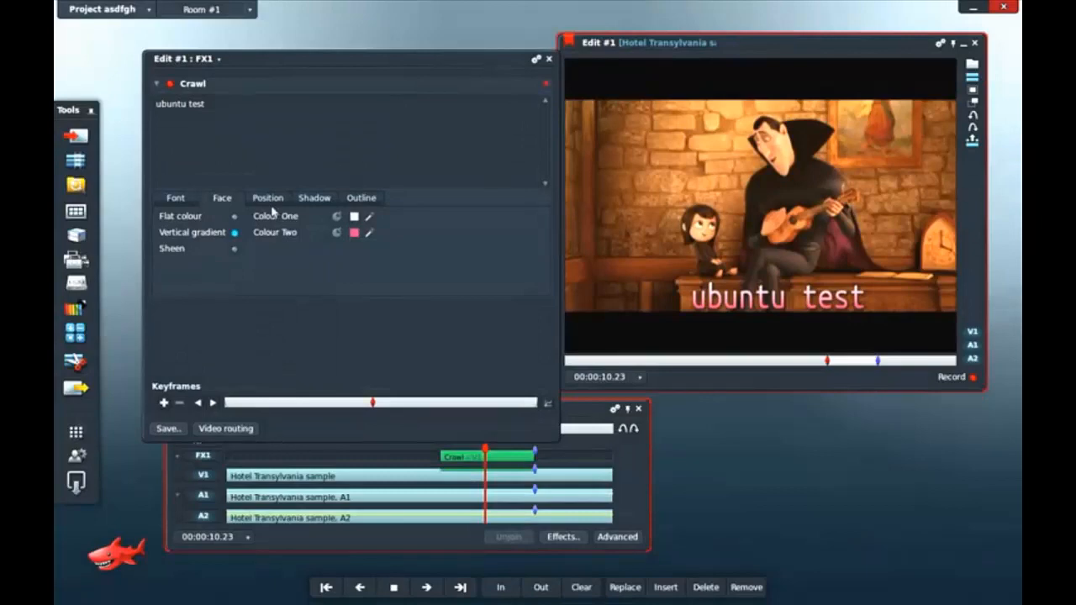
Set the crawl title's vertical position to about 80.59% and progress to 57.23%.
{"action": "left_click", "coordinate": [268, 198]}
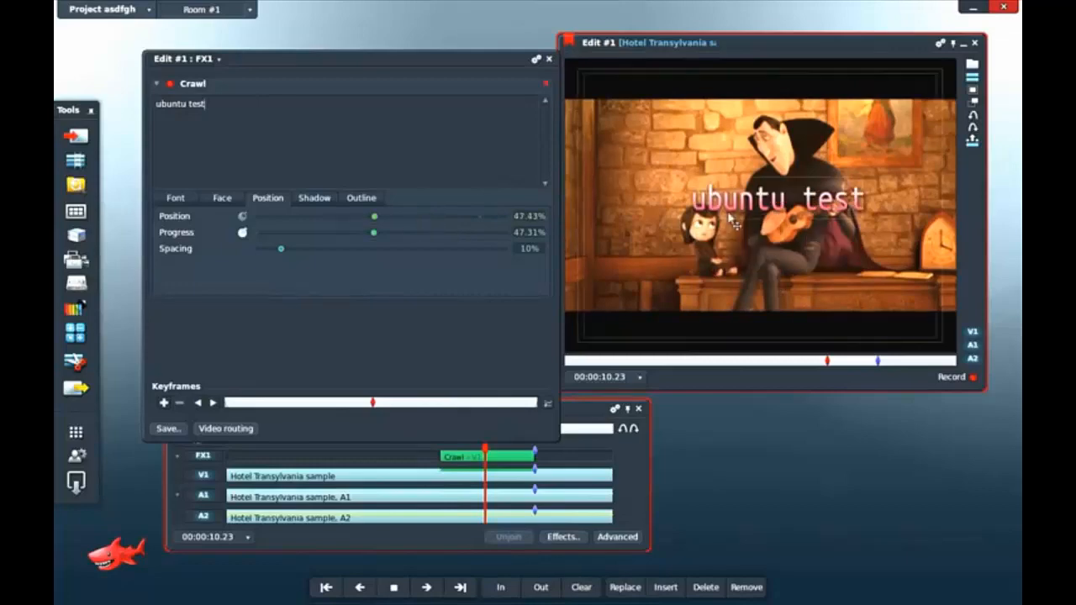
{"action": "left_click_drag", "start_coordinate": [374, 217], "coordinate": [440, 216]}
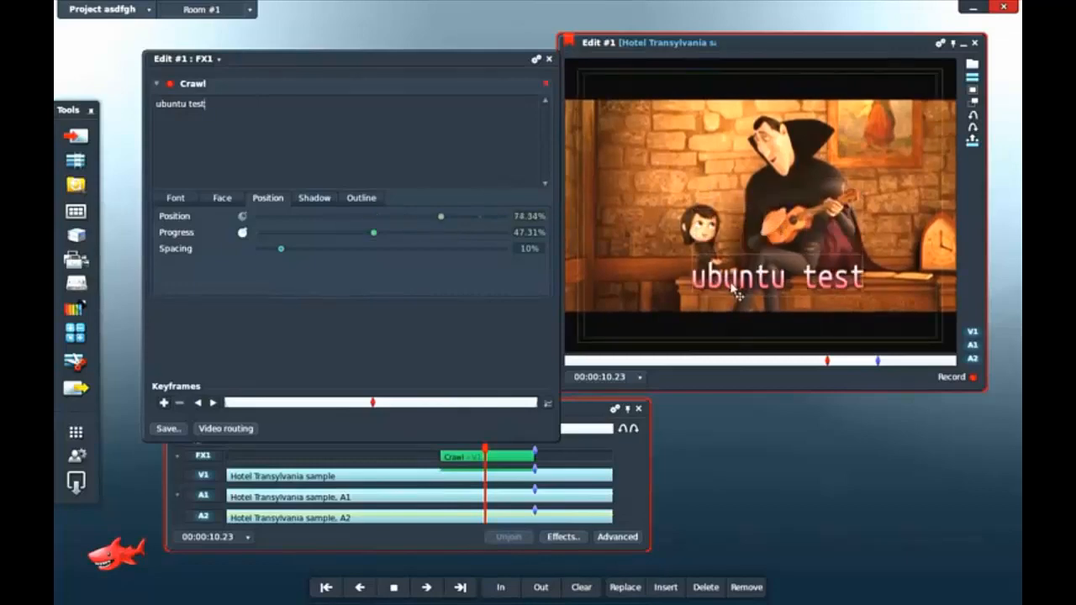
{"action": "left_click_drag", "start_coordinate": [441, 216], "coordinate": [452, 217]}
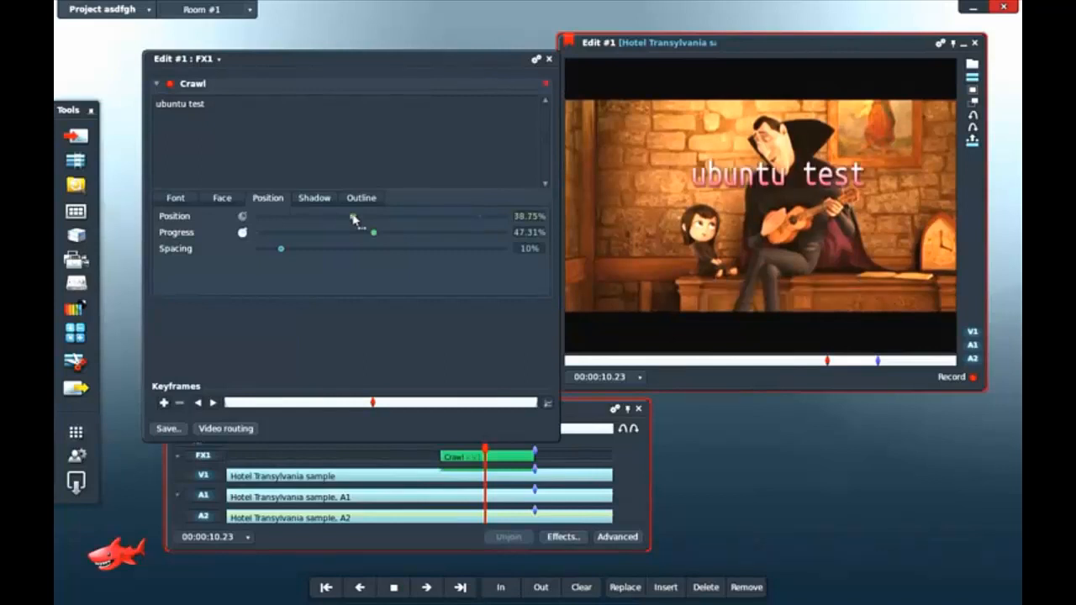
{"action": "left_click_drag", "start_coordinate": [352, 216], "coordinate": [397, 216]}
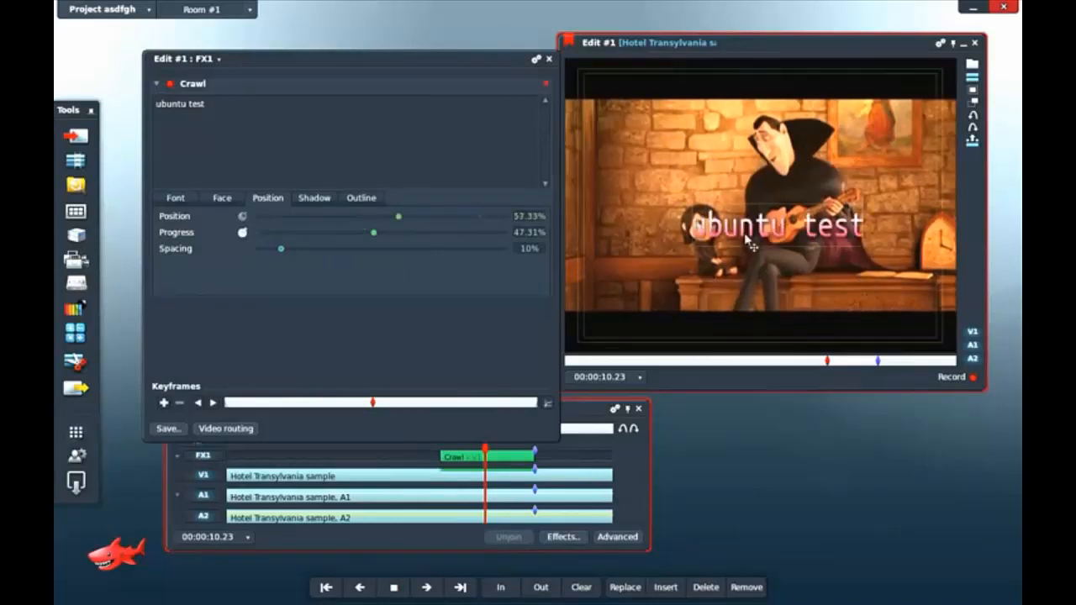
{"action": "left_click_drag", "start_coordinate": [398, 216], "coordinate": [479, 217]}
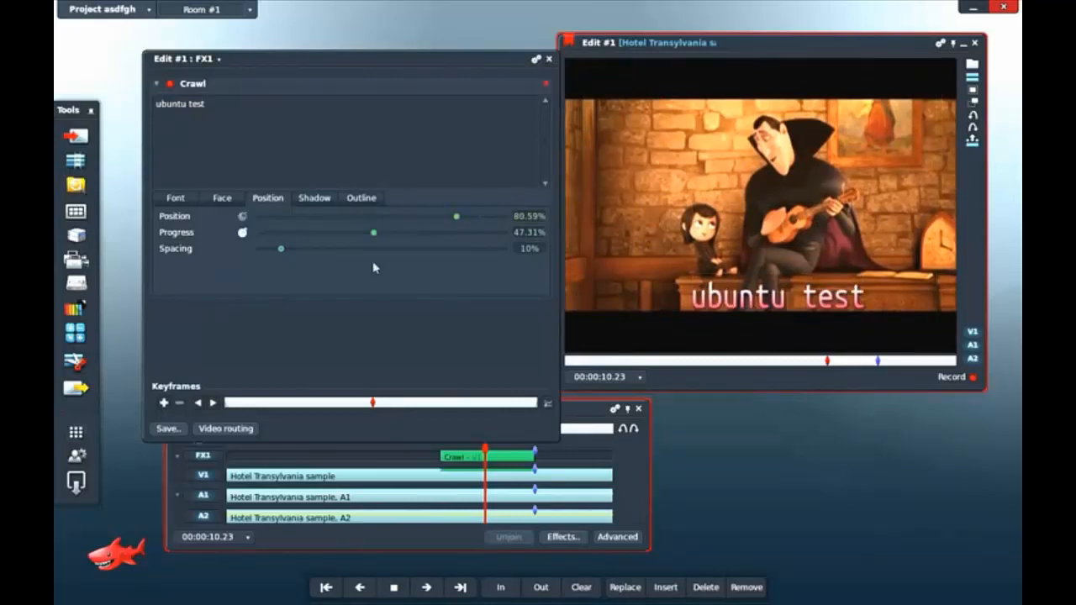
{"action": "left_click_drag", "start_coordinate": [375, 232], "coordinate": [400, 232]}
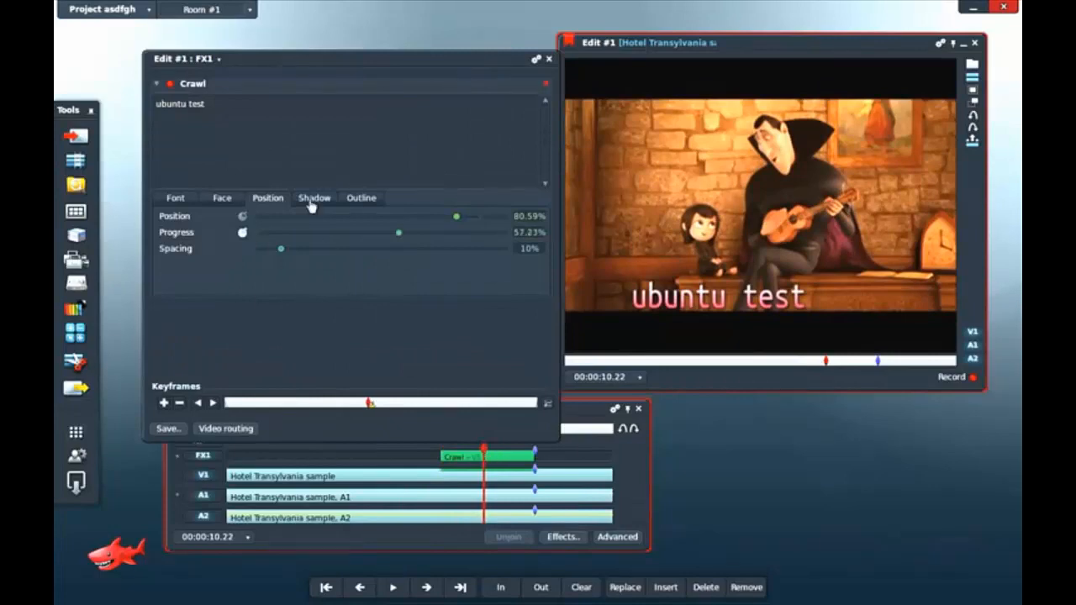
Try purple and blue shadow hues but keep the shadow black, then view Outline settings.
{"action": "left_click", "coordinate": [313, 198]}
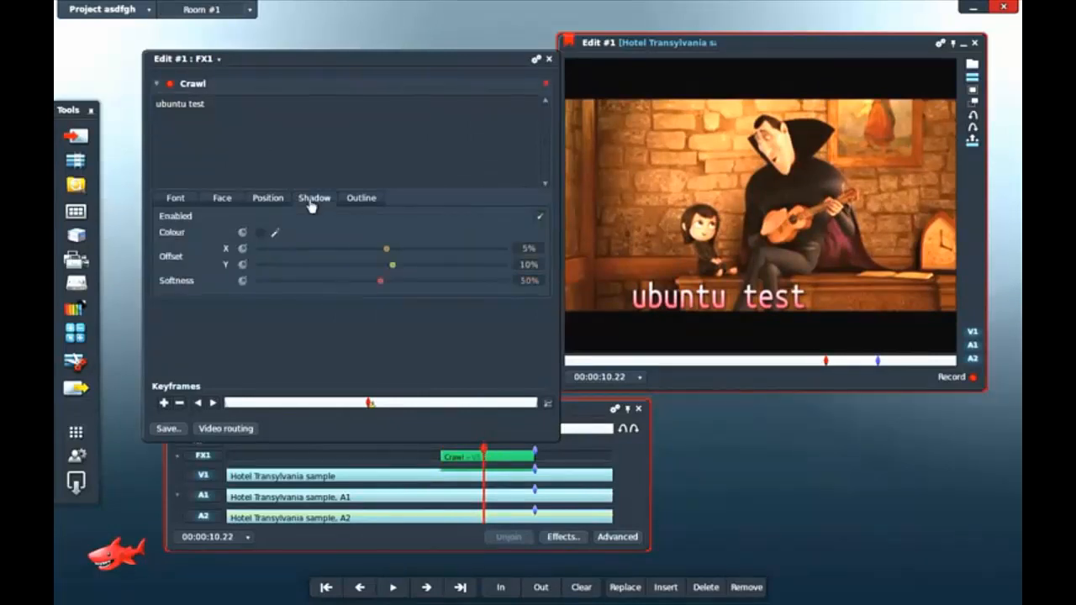
{"action": "left_click", "coordinate": [260, 232]}
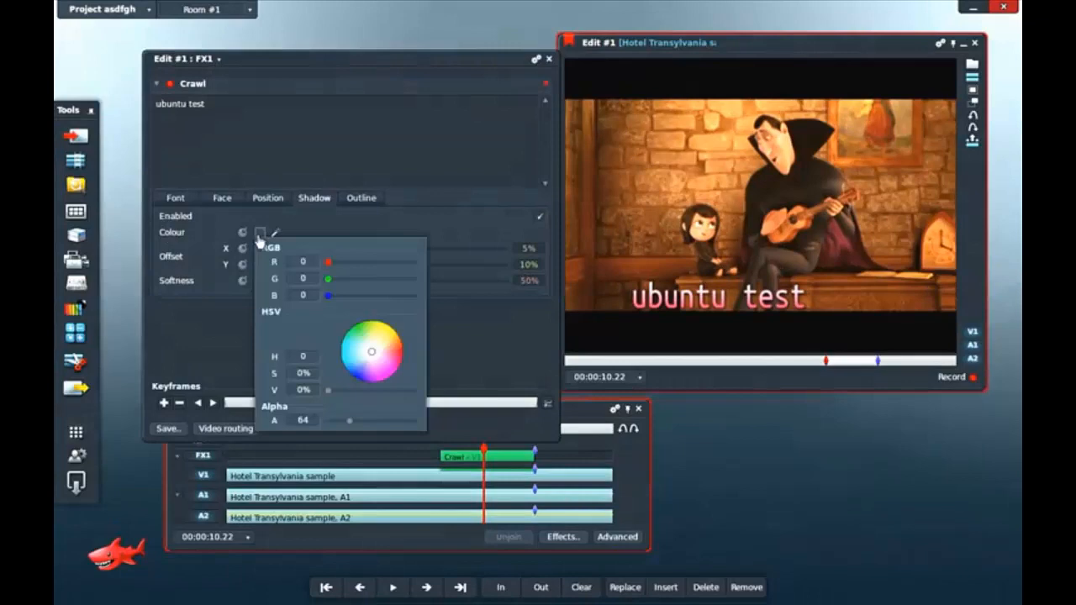
{"action": "left_click", "coordinate": [372, 370]}
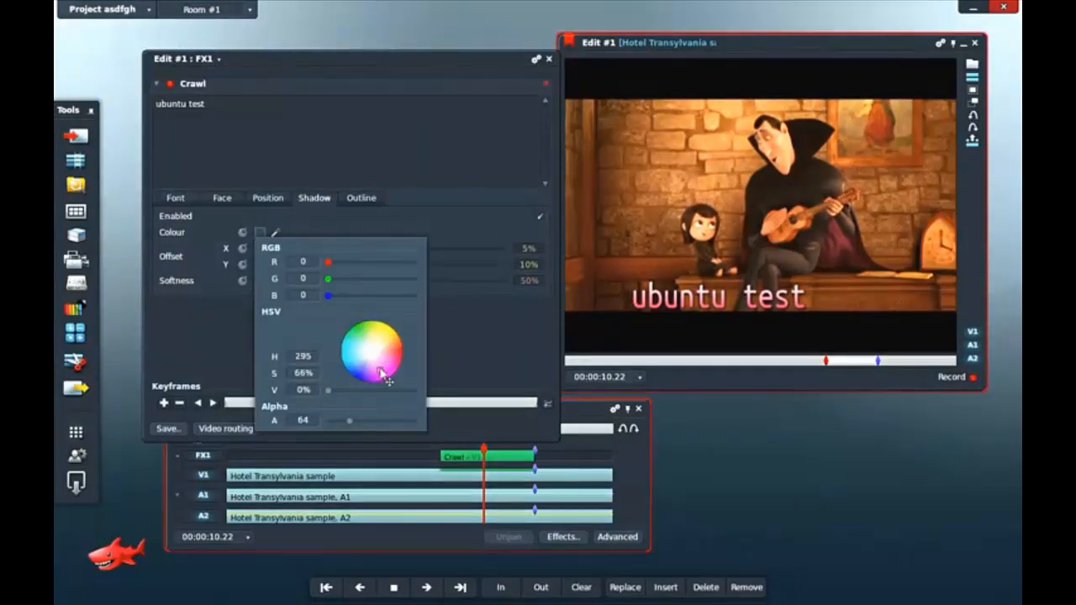
{"action": "left_click", "coordinate": [357, 380]}
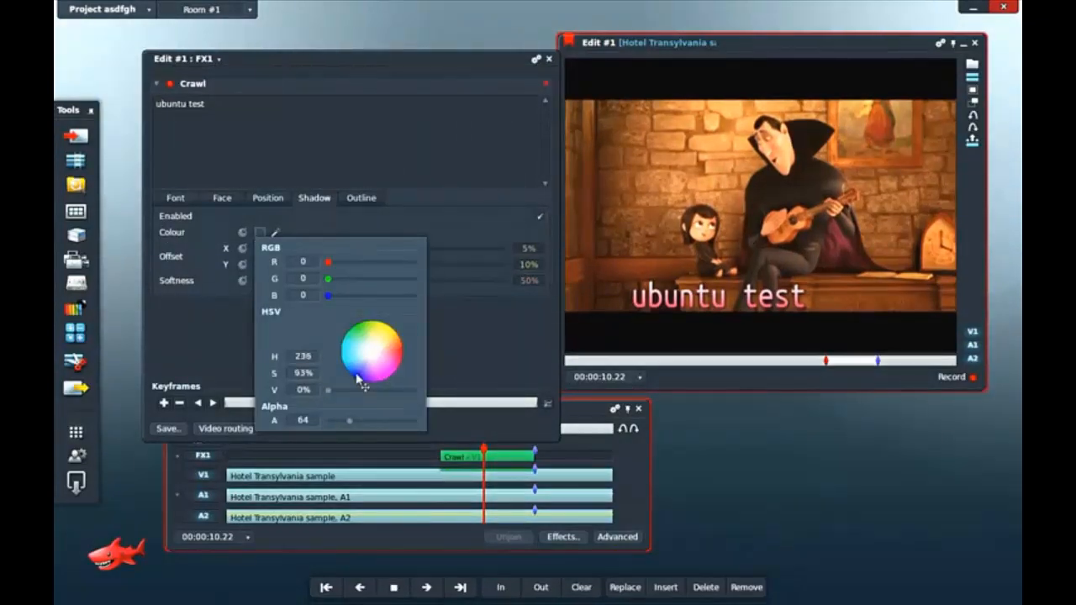
{"action": "left_click", "coordinate": [238, 351]}
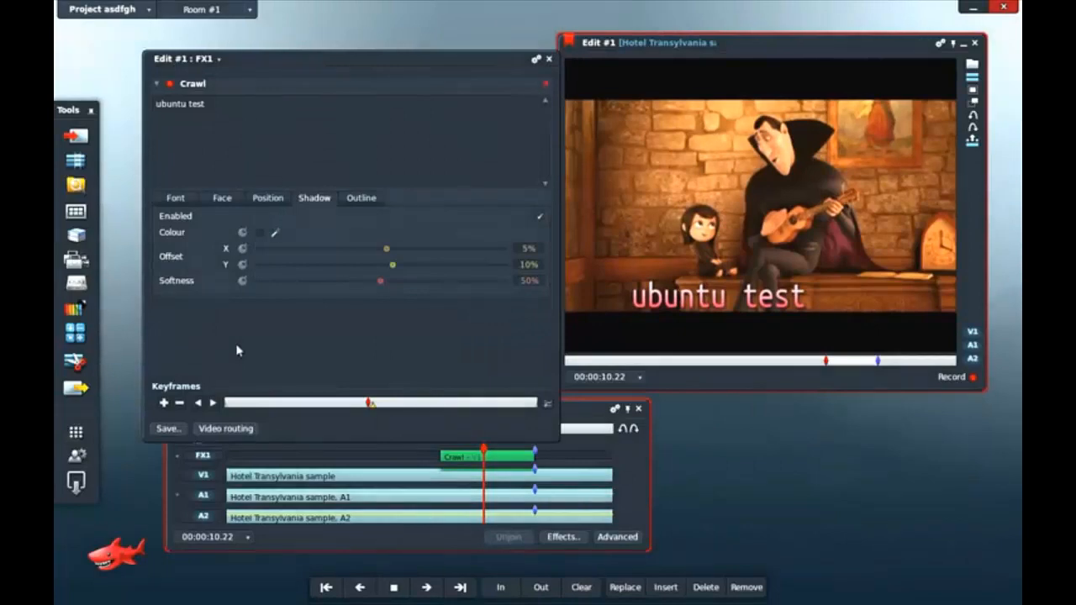
{"action": "left_click", "coordinate": [361, 197]}
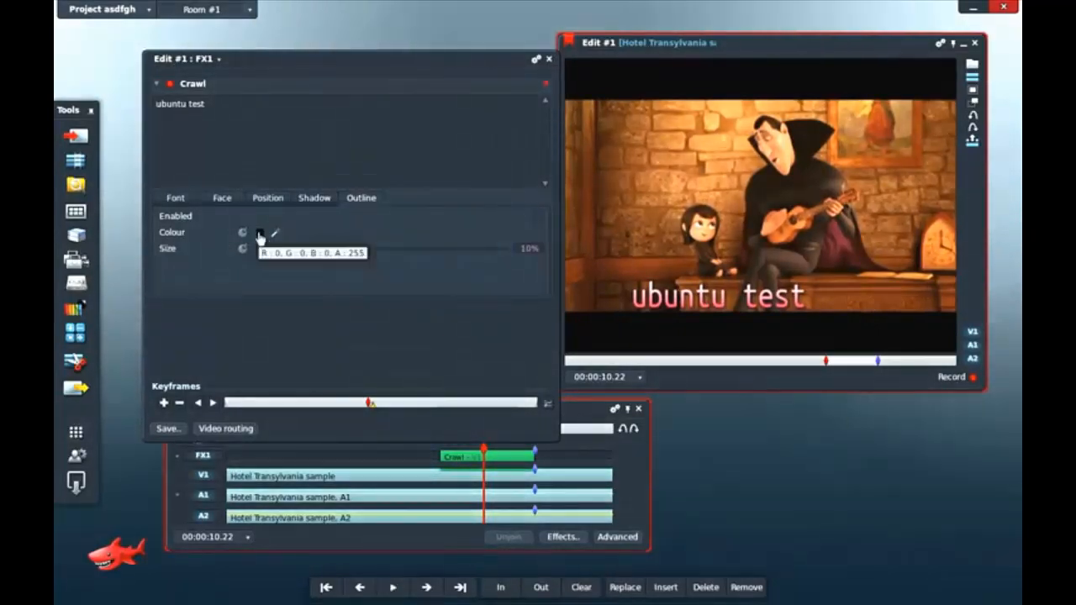
Try pink and cyan outline hues, keep the 10% outline black, and save the title settings.
{"action": "left_click", "coordinate": [260, 233]}
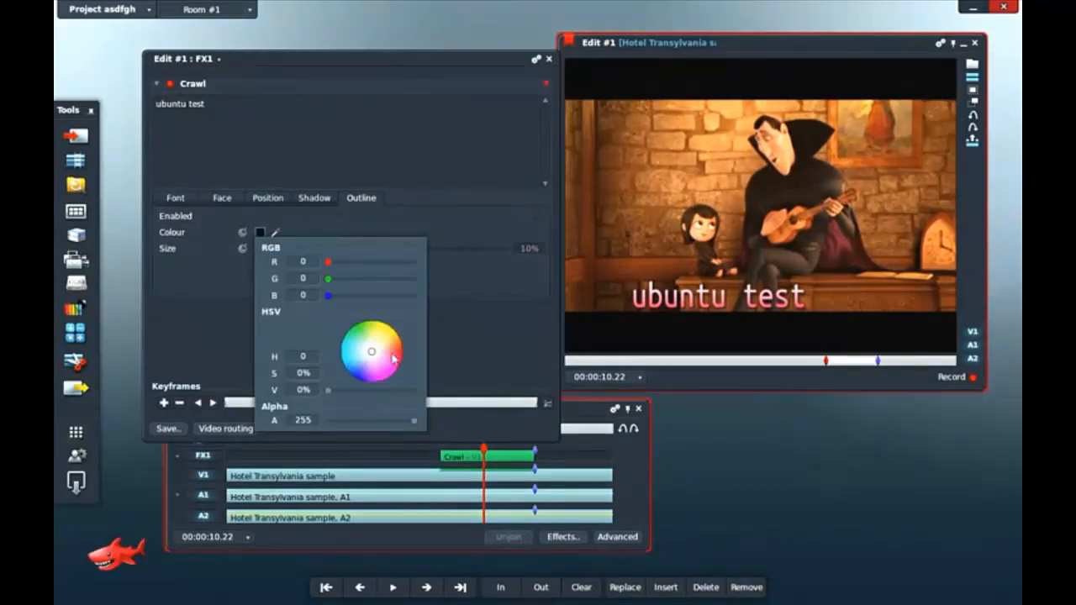
{"action": "left_click", "coordinate": [362, 341]}
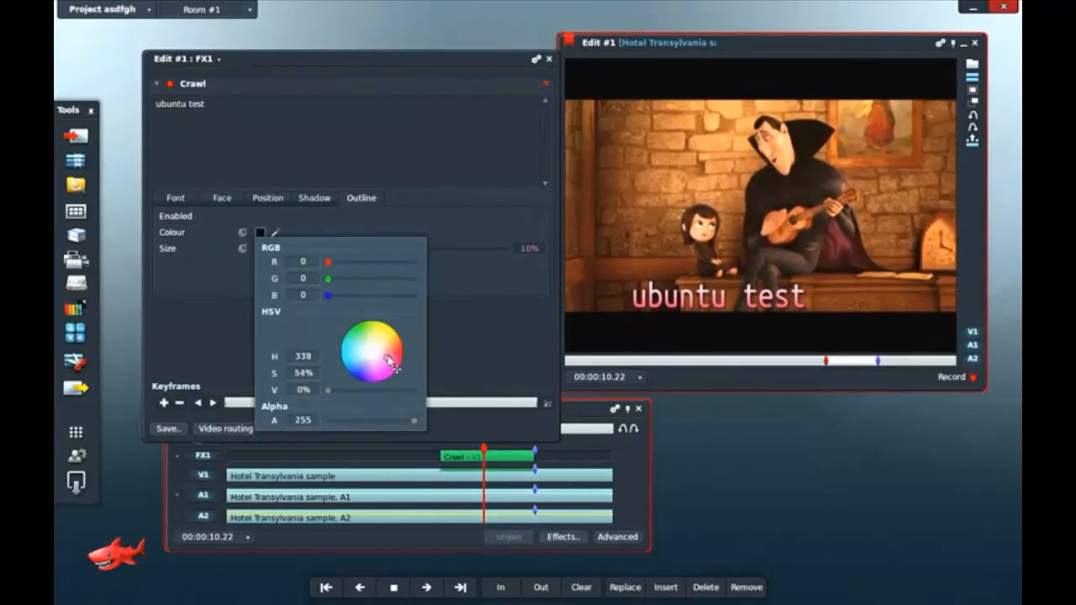
{"action": "left_click", "coordinate": [357, 360]}
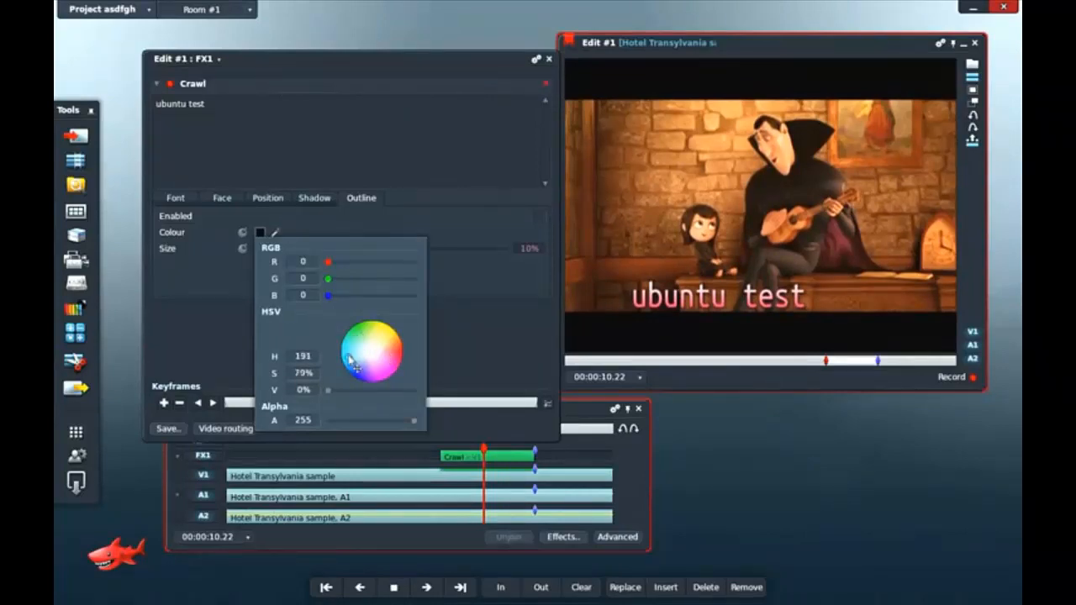
{"action": "left_click", "coordinate": [366, 374]}
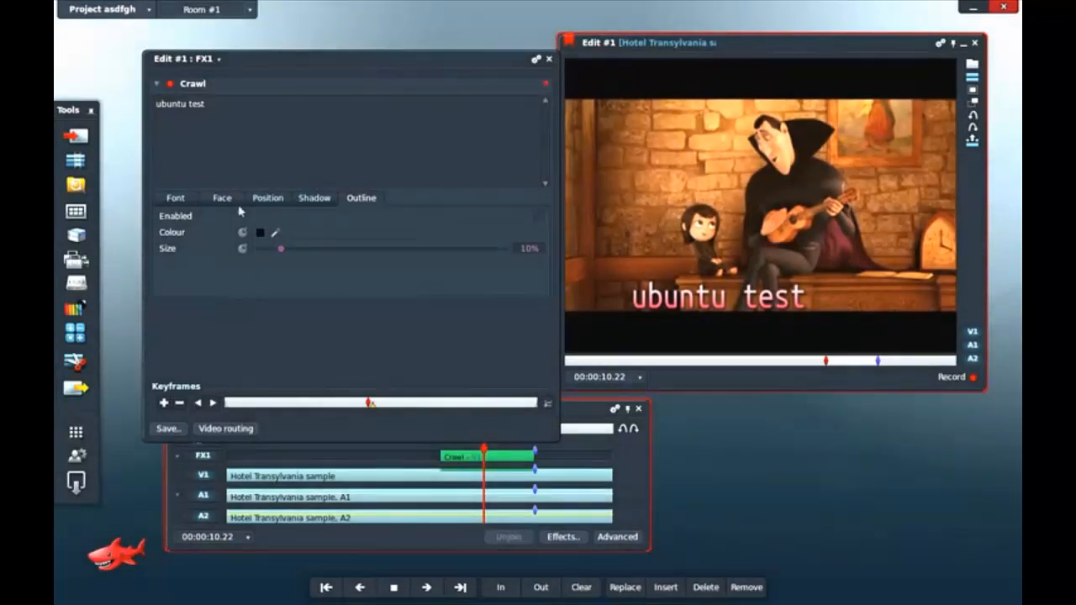
{"action": "left_click", "coordinate": [175, 198]}
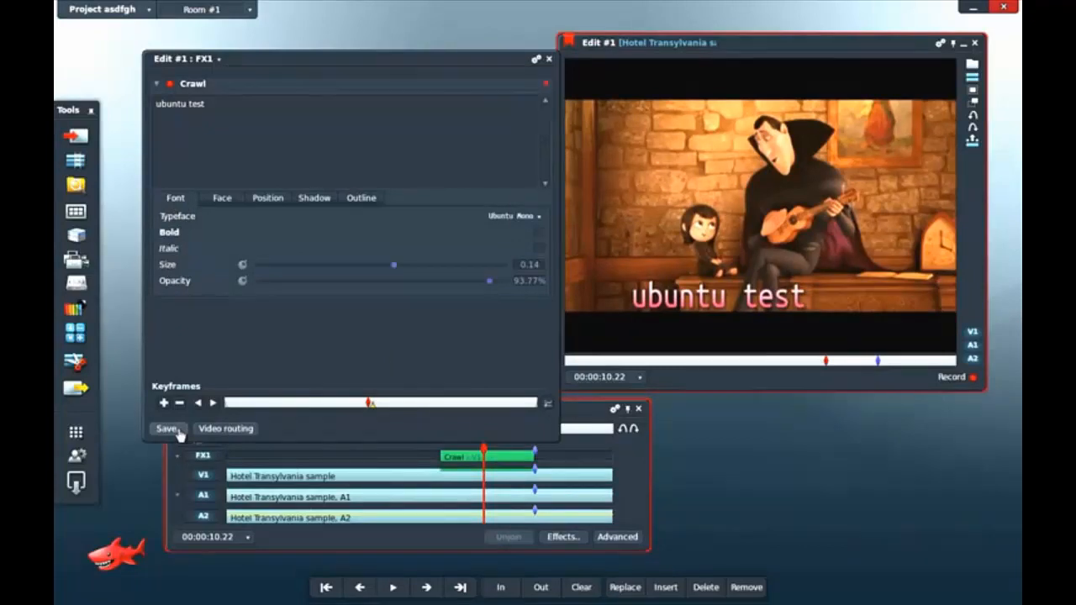
{"action": "left_click", "coordinate": [167, 429]}
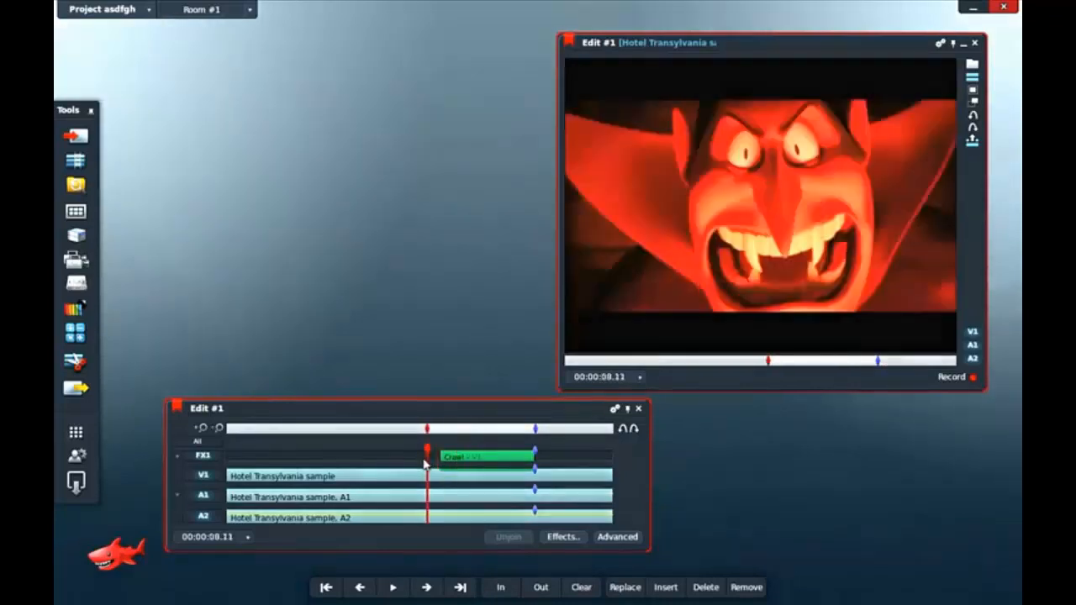
Play the edit through the crawl title and stop at 00:00:13.16 on the studio logos.
{"action": "left_click", "coordinate": [392, 586]}
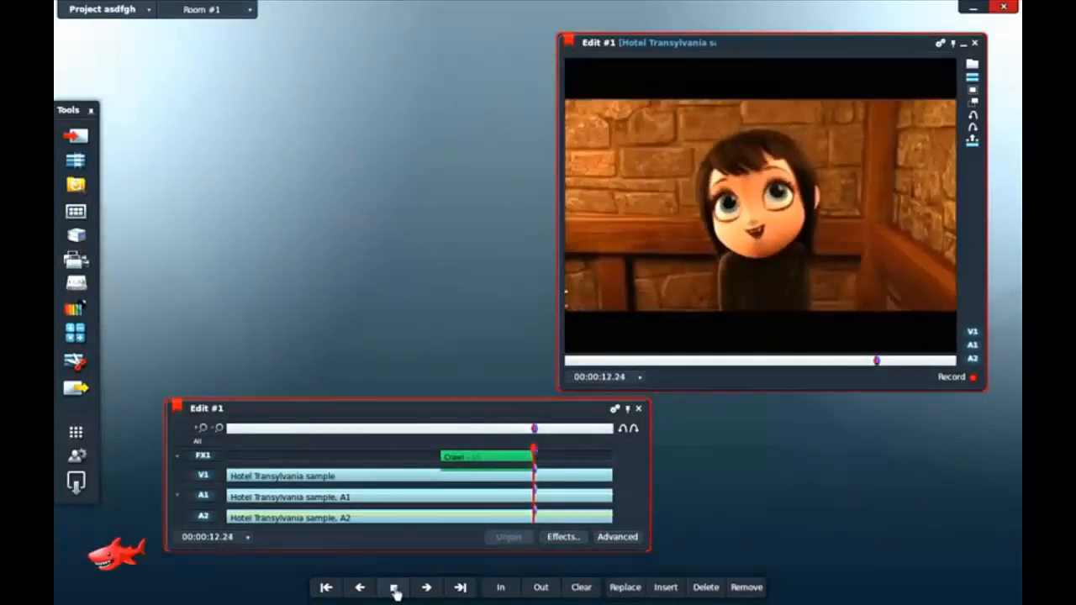
{"action": "left_click", "coordinate": [393, 587]}
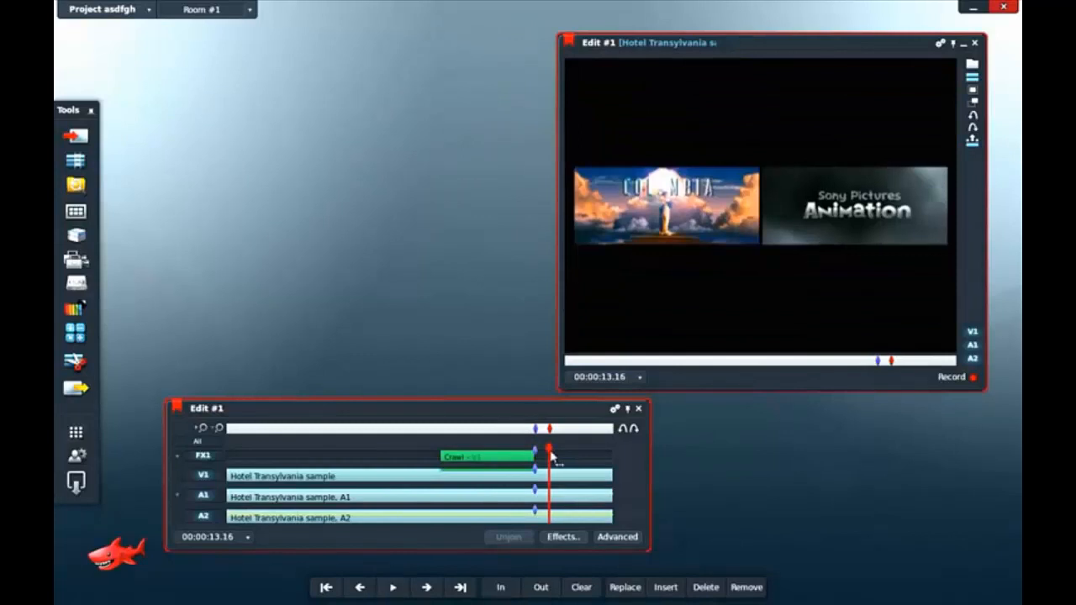